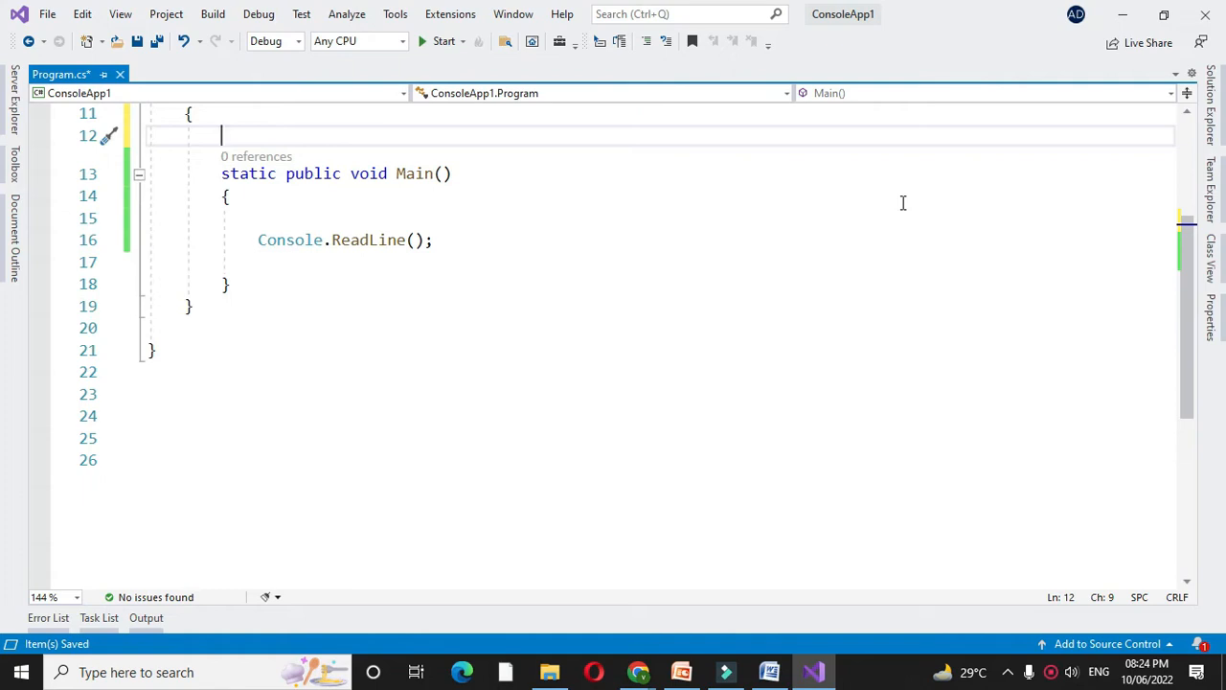
# Write the comment '// program to find largest element from array' above Main
pyautogui.write('//')
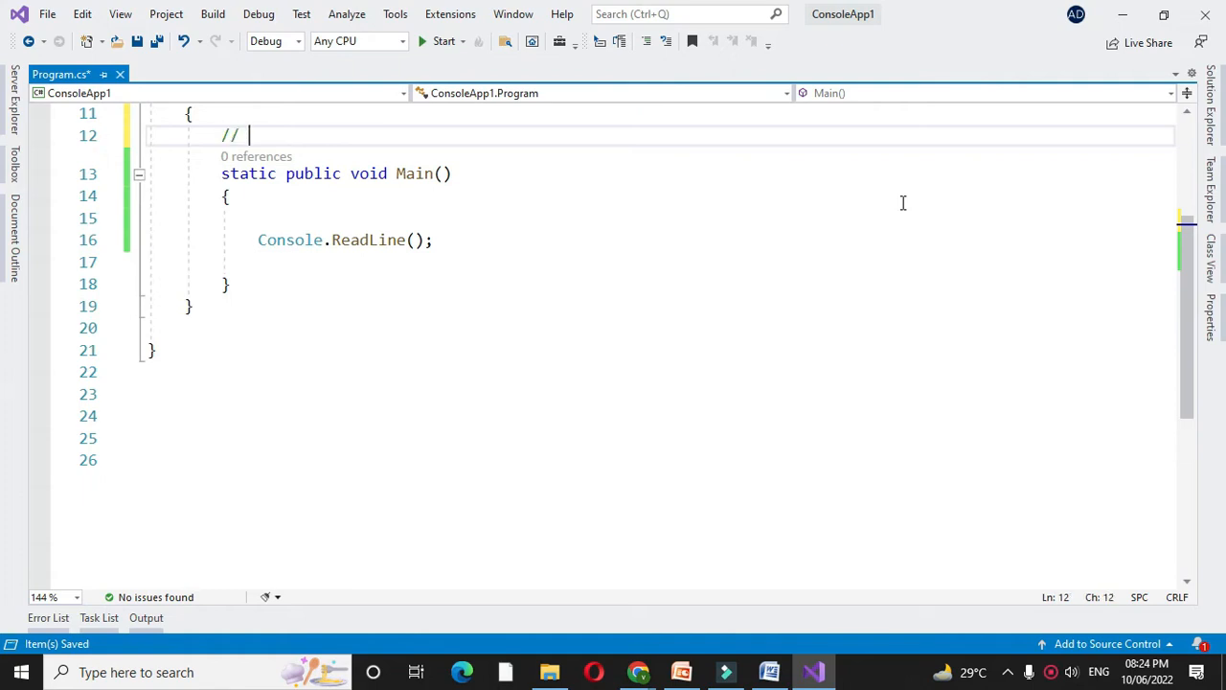
pyautogui.write('program to find largest')
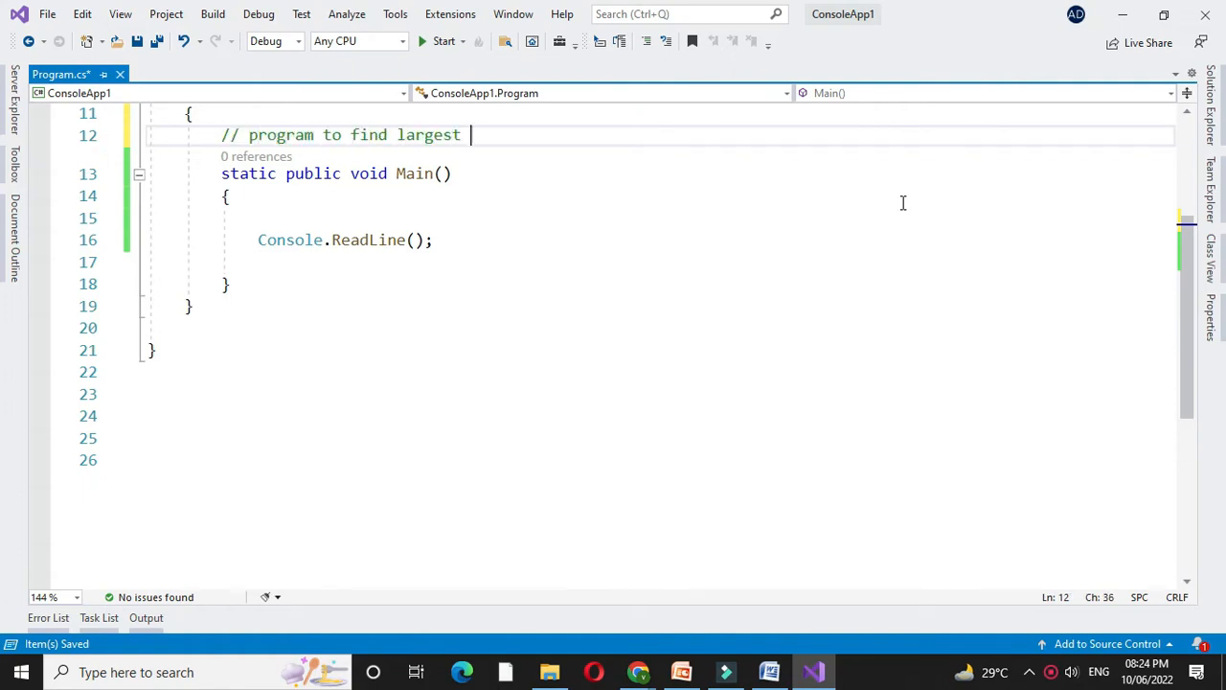
pyautogui.write('element from array')
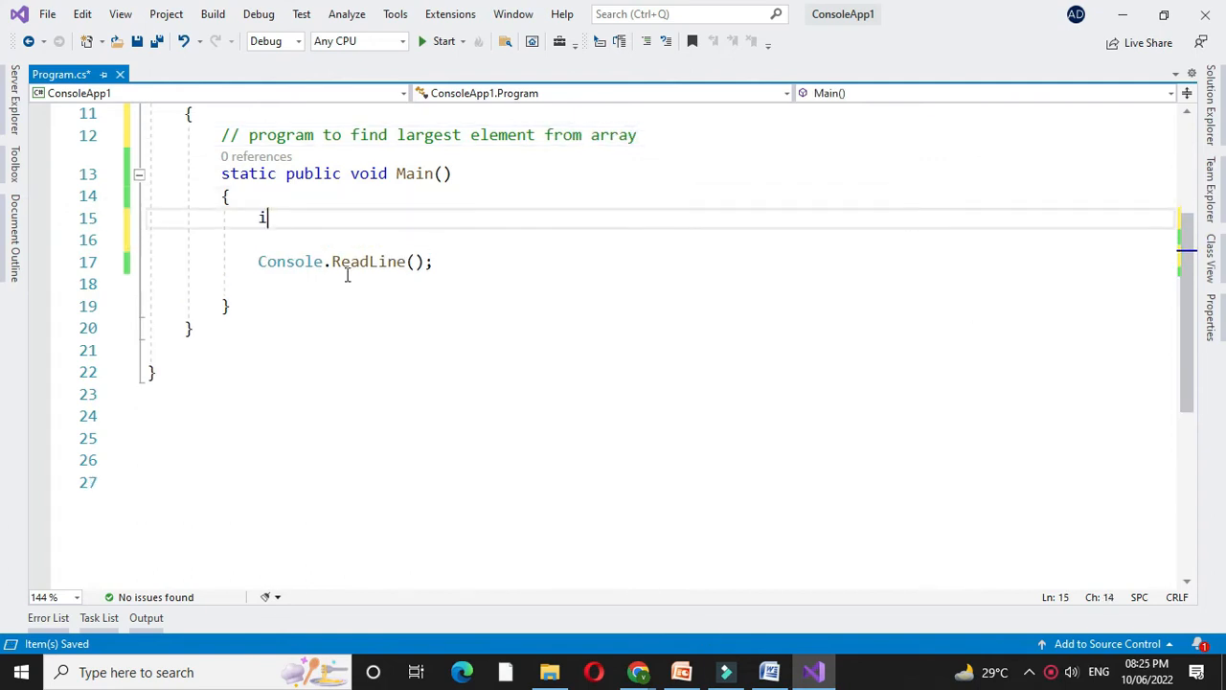
# Declare int[] arr1 = new int[50] and integers n, Lrg, sLrg in Main
pyautogui.write('nt[] a')
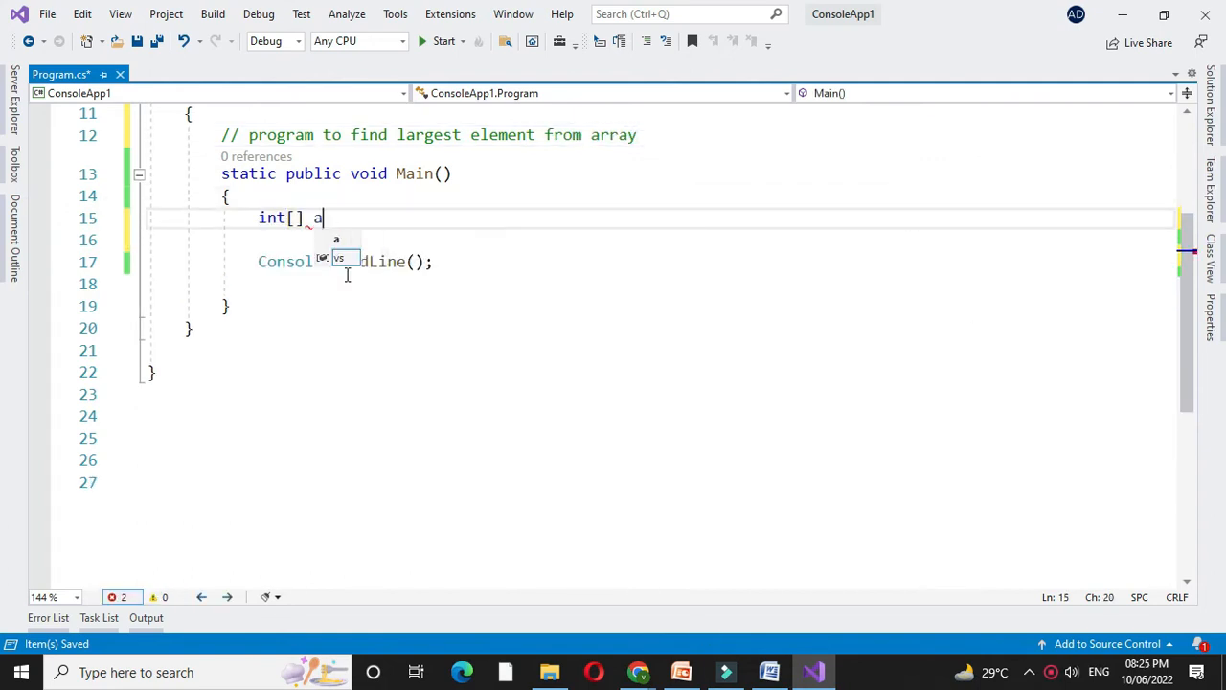
pyautogui.write('rr1=new int[50];')
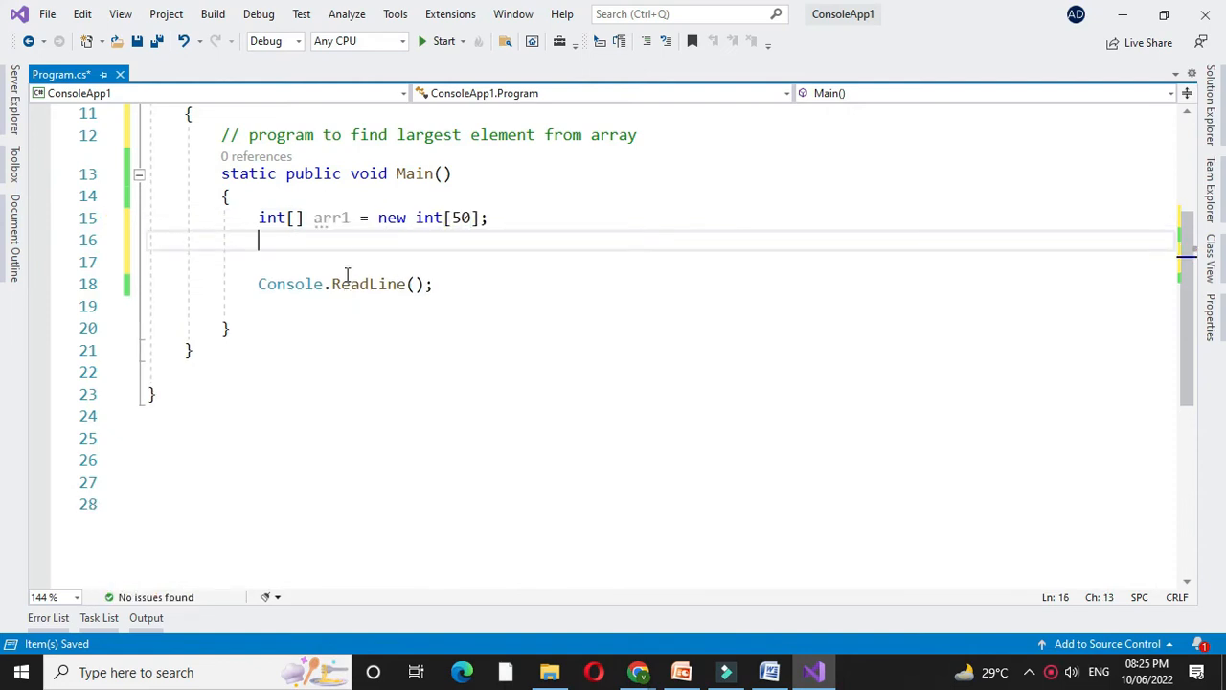
pyautogui.write('int n')
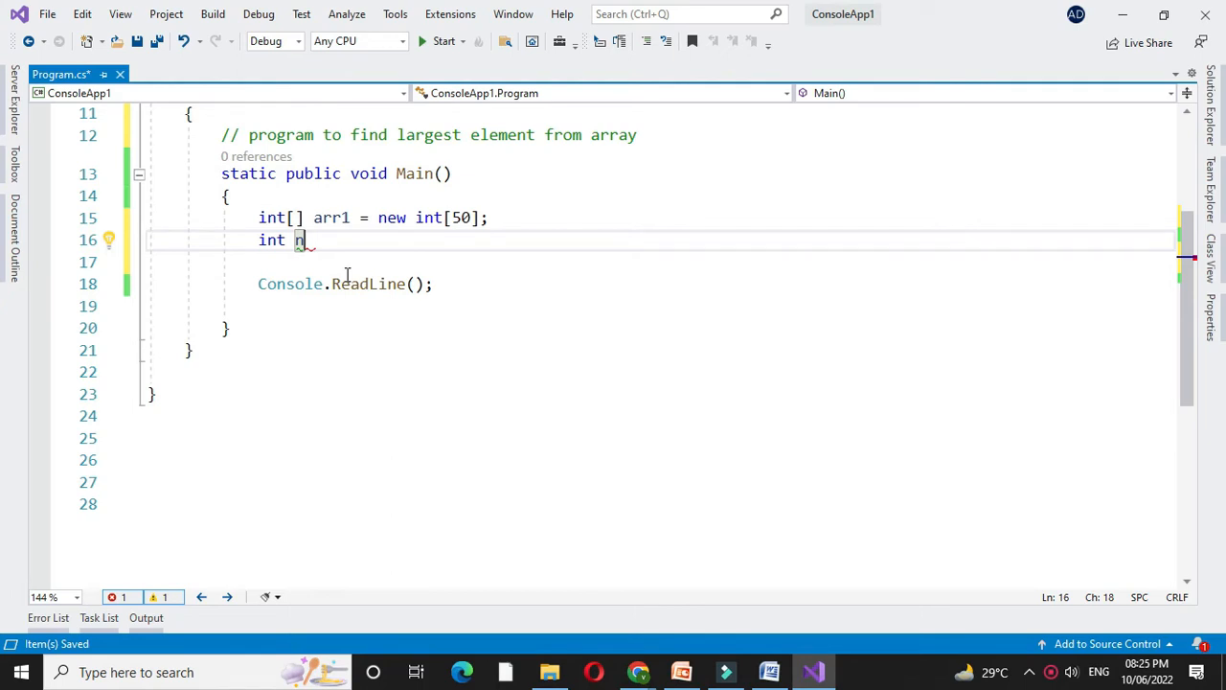
pyautogui.write(',Lrg,')
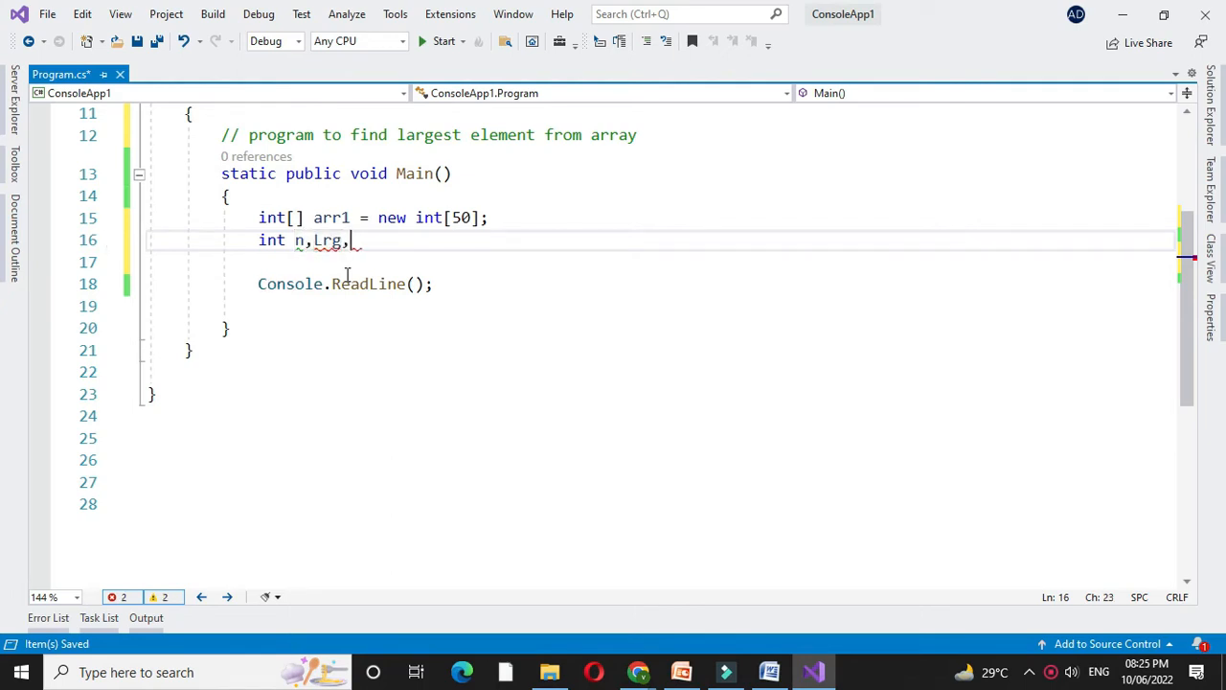
pyautogui.write('sl')
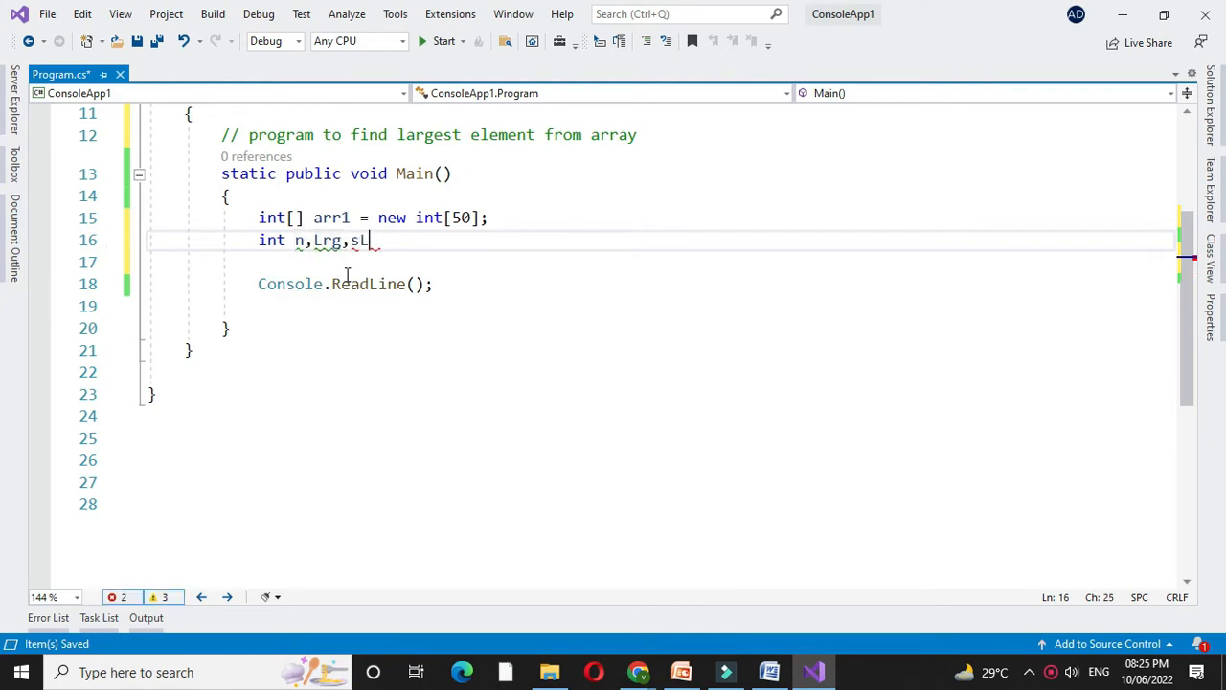
pyautogui.write('rg')
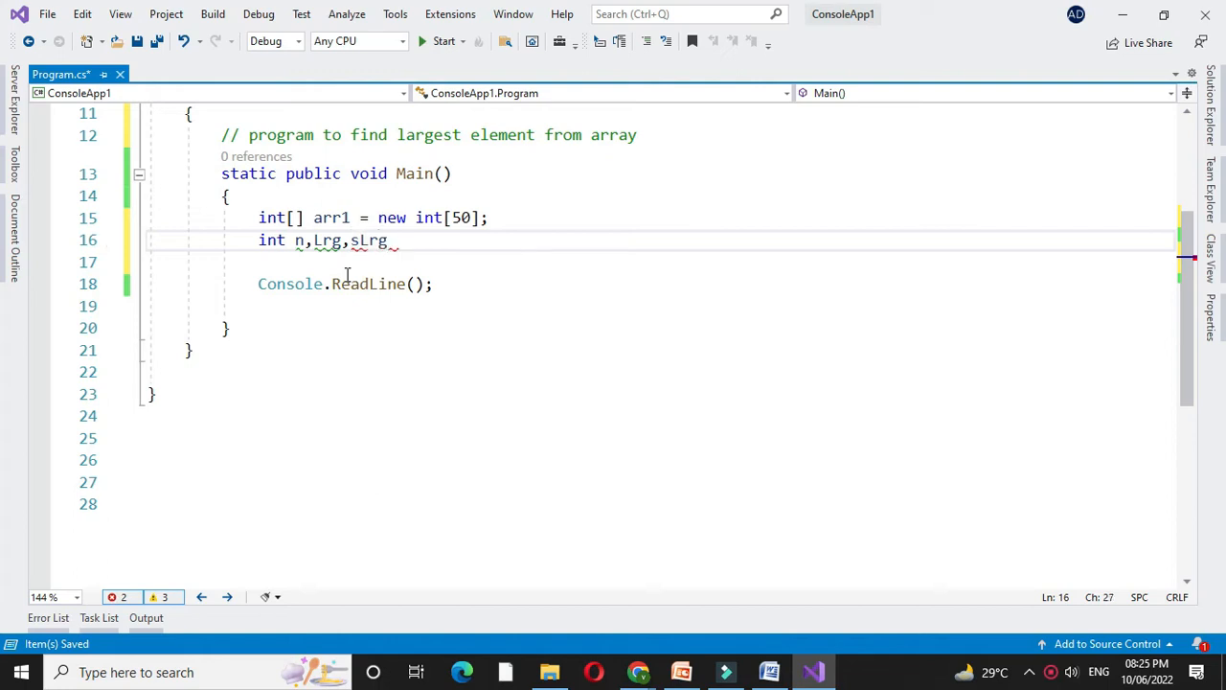
pyautogui.write('Cons')
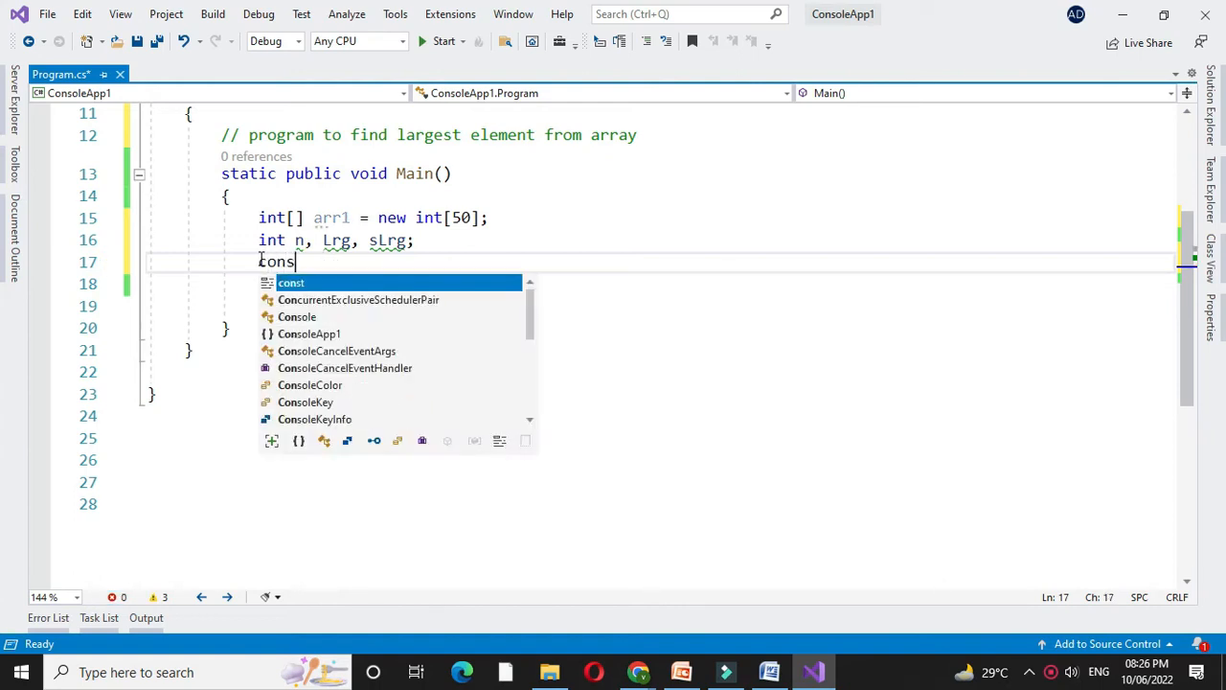
# Prompt 'Enter Size of Array', read n via Convert.ToInt32, and begin the 'Enter {0} elements' prompt
pyautogui.write('onsole.WriteLine ("")')
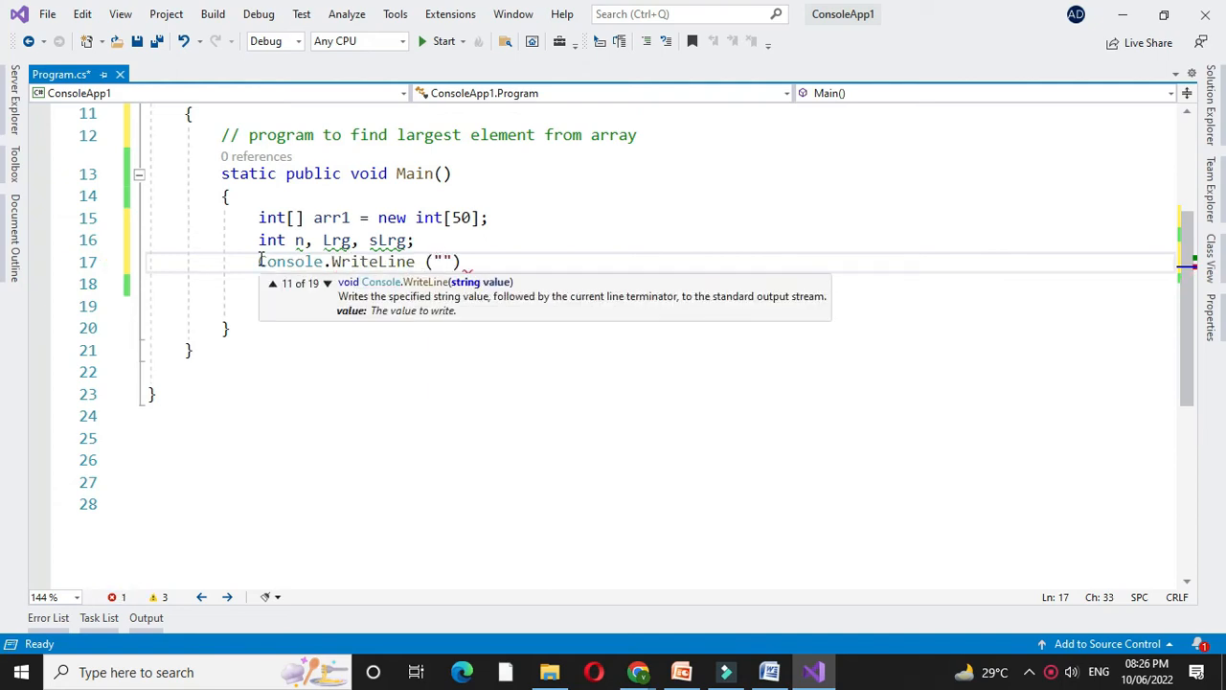
pyautogui.write('Enter Size of Array')
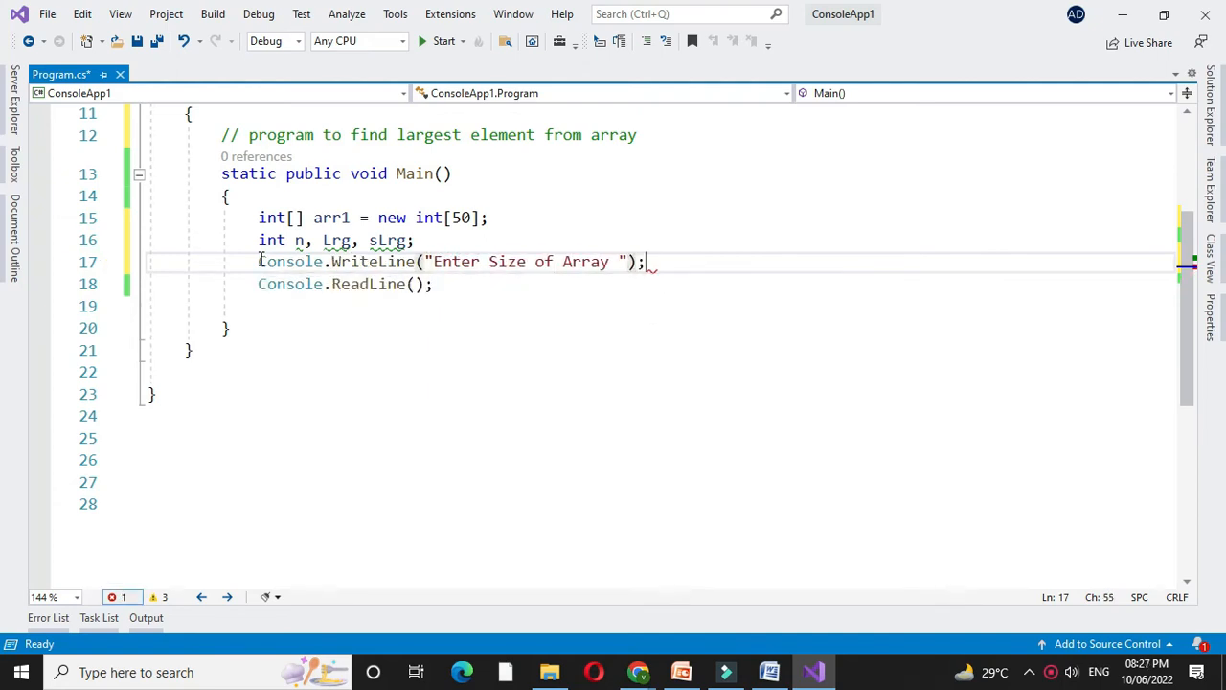
pyautogui.write('n=co')
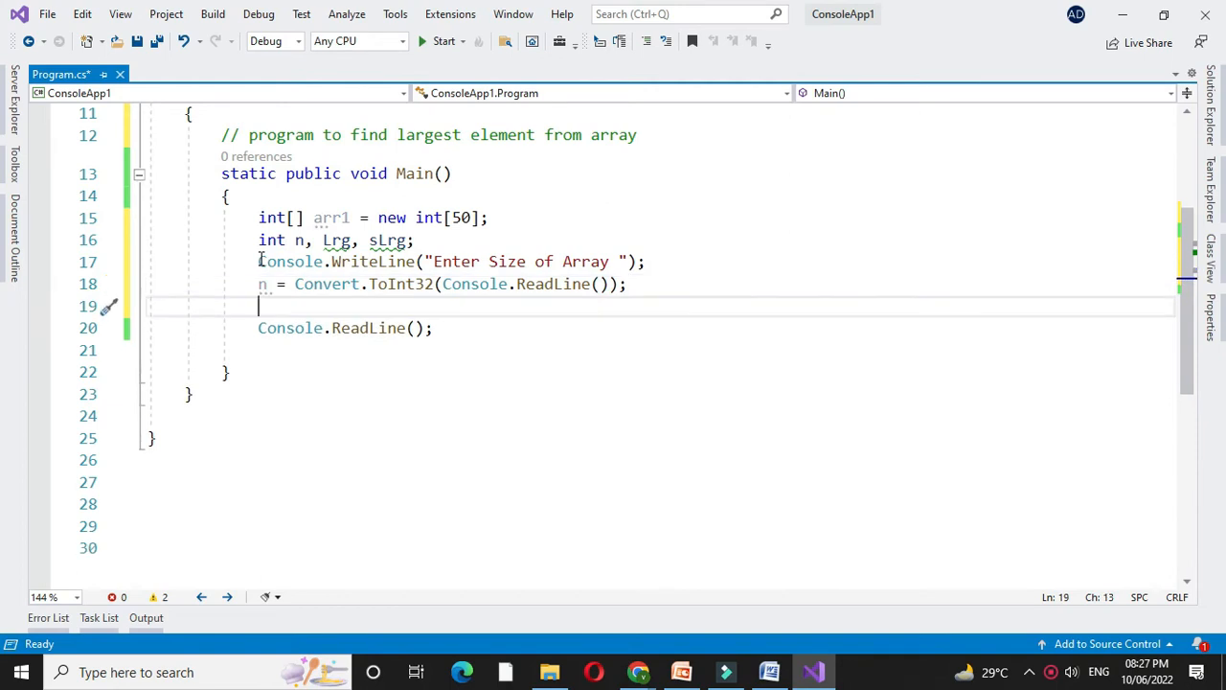
pyautogui.write('Console.')
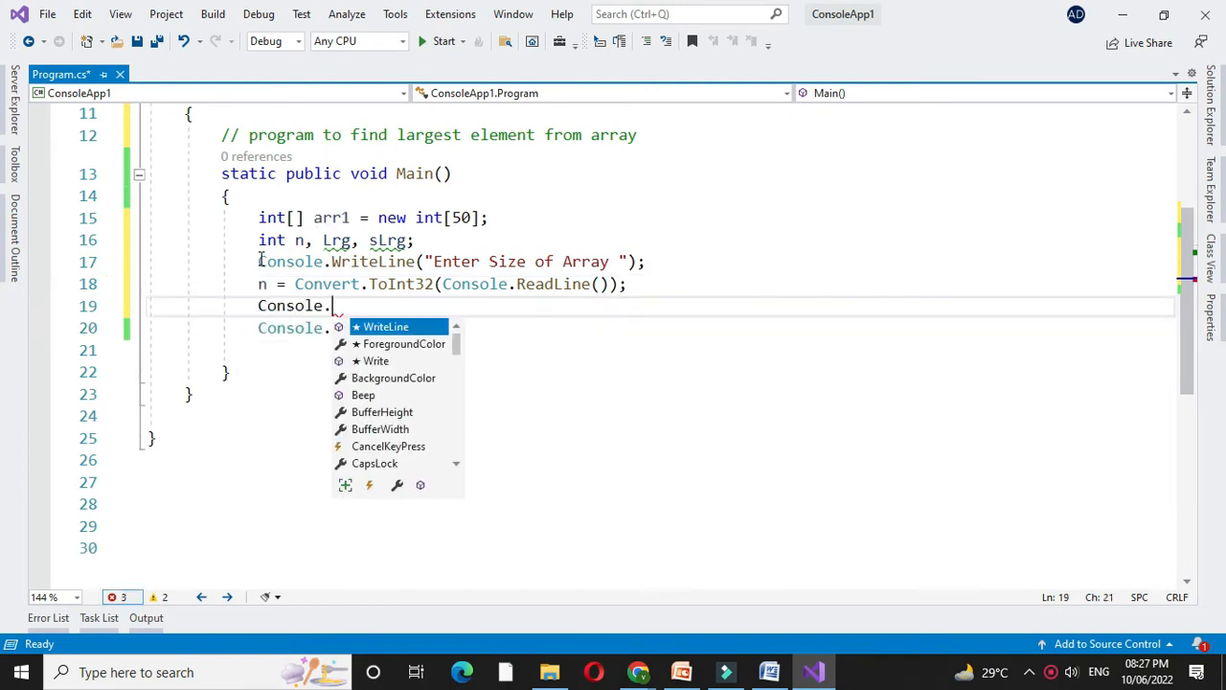
pyautogui.write('WriteLine ("Enter "')
pyautogui.write('fo')
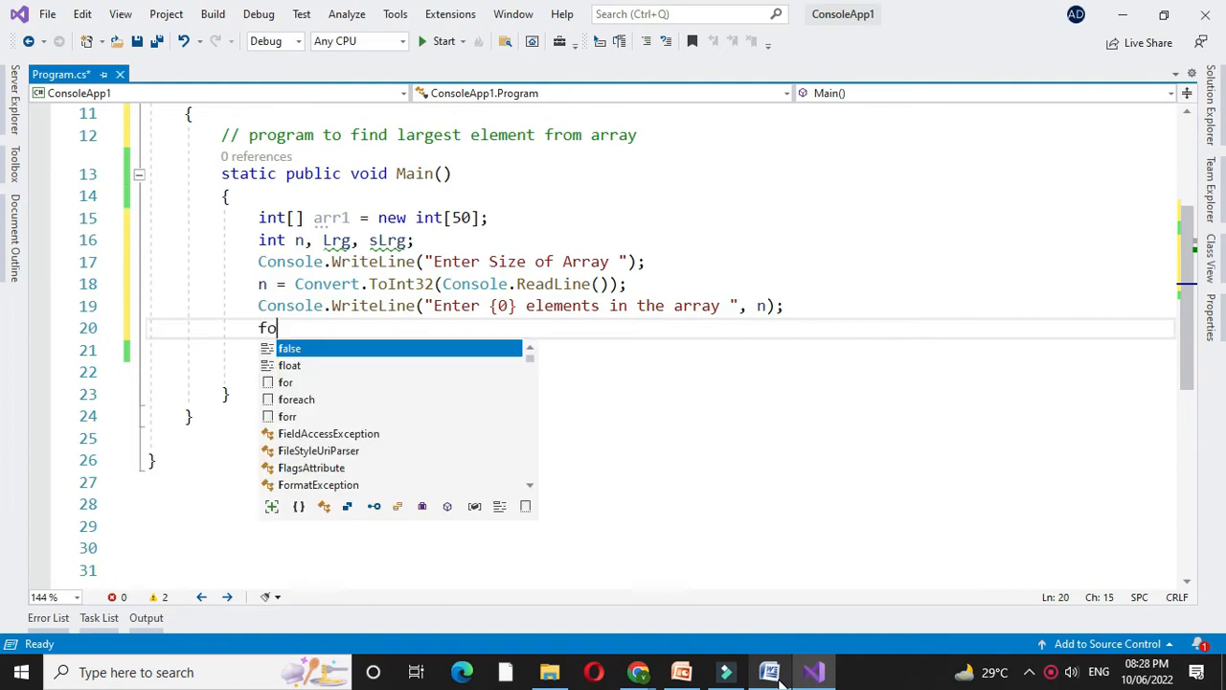
# Write the input loop for (int i=0; i<n; i++) reading each element into arr1[i]
pyautogui.write('r (int')
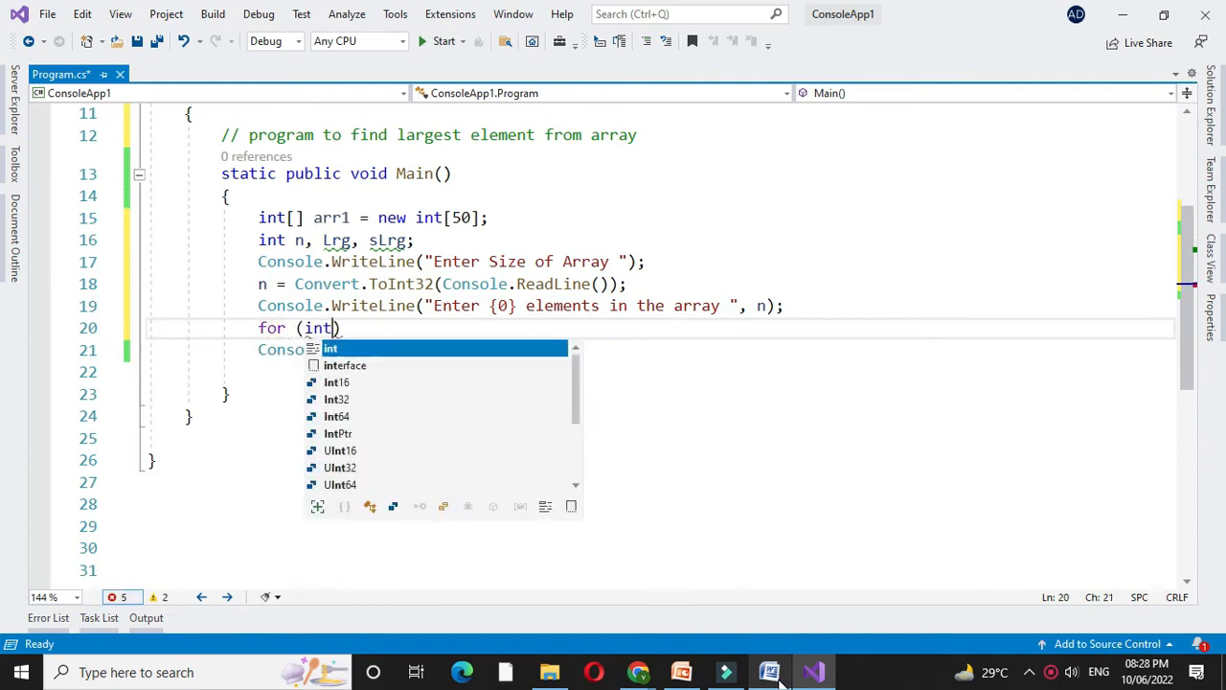
pyautogui.write('i=0;i<n;i')
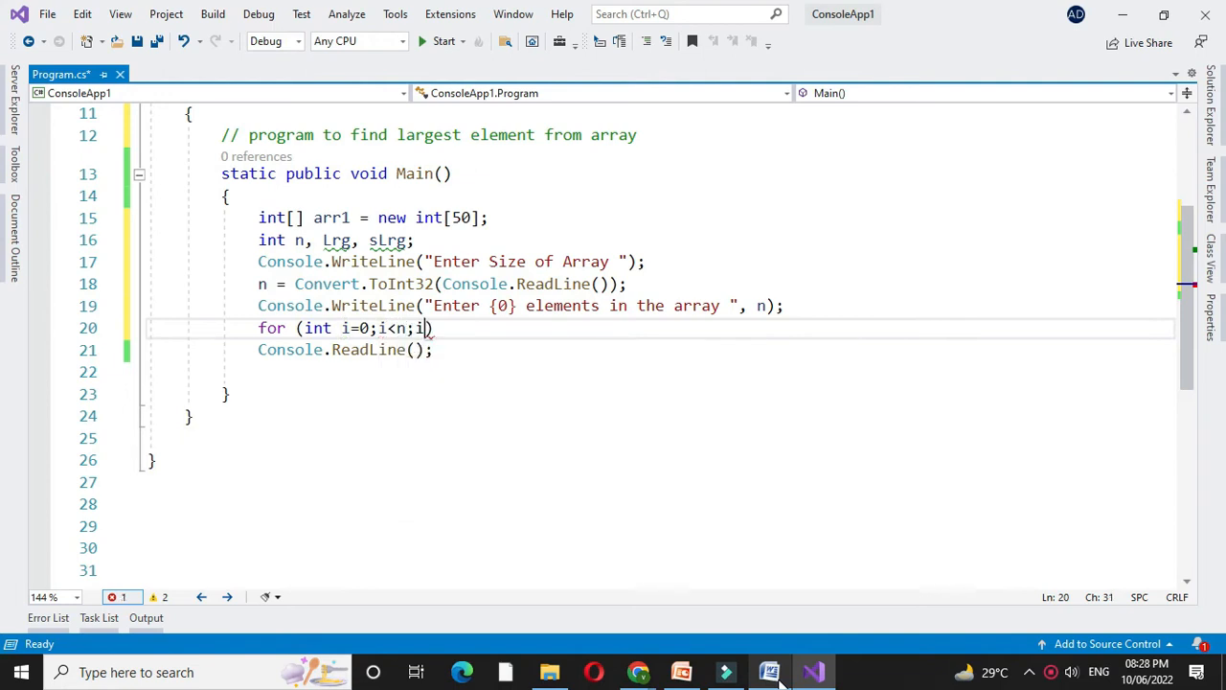
pyautogui.write('++)')
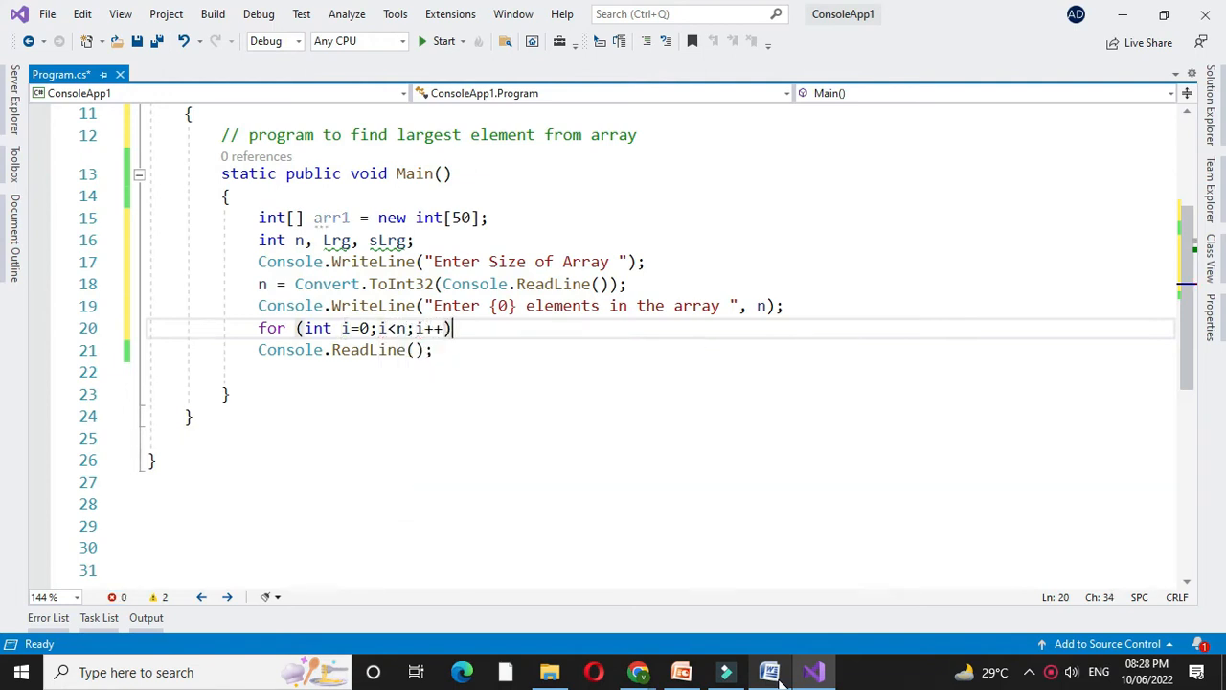
pyautogui.write('{')
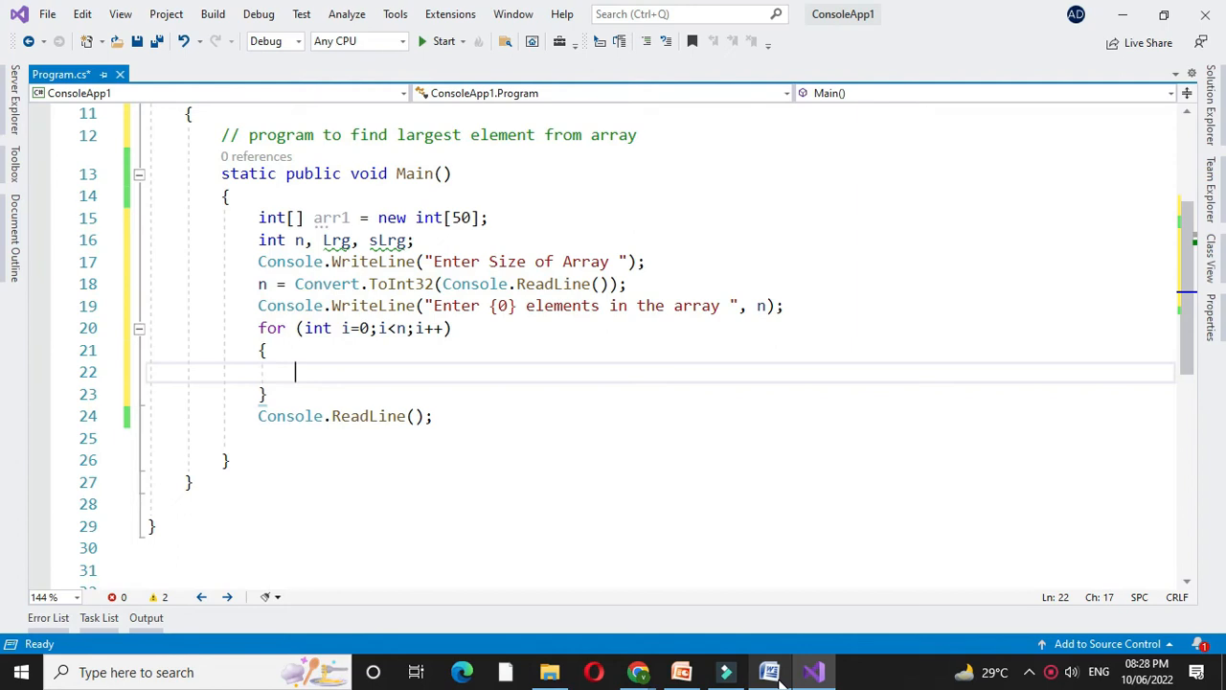
pyautogui.write('Console.Write')
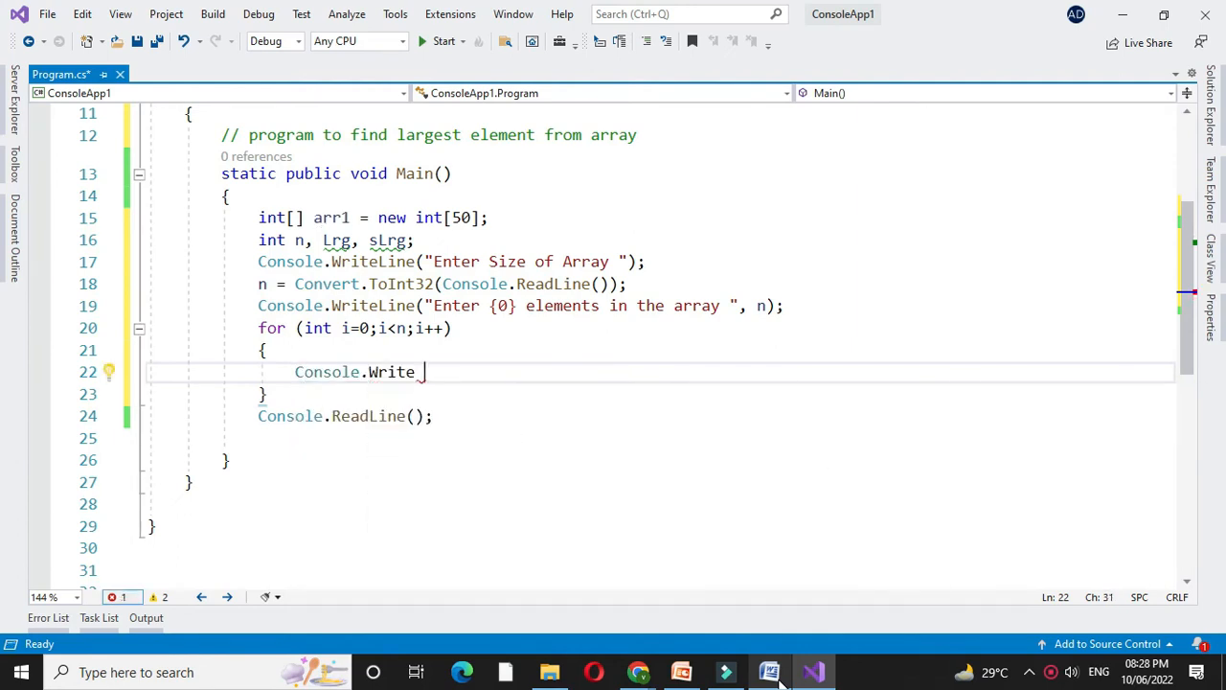
pyautogui.write('("Enter {0}")')
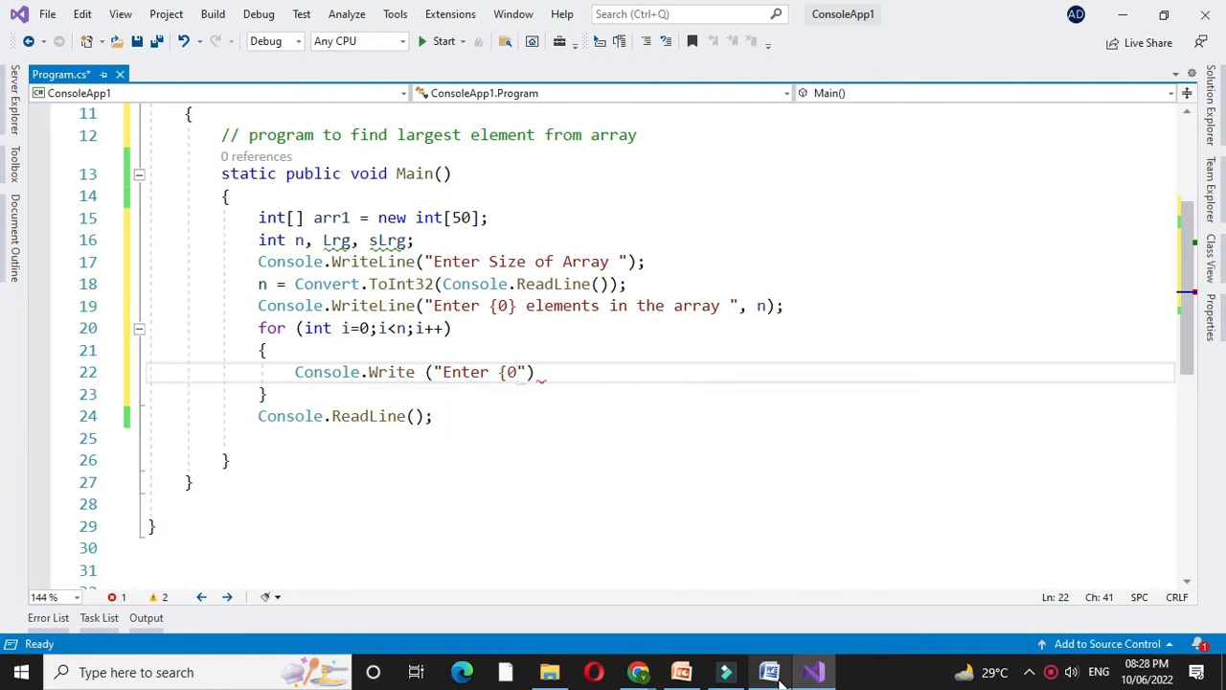
pyautogui.write('element')
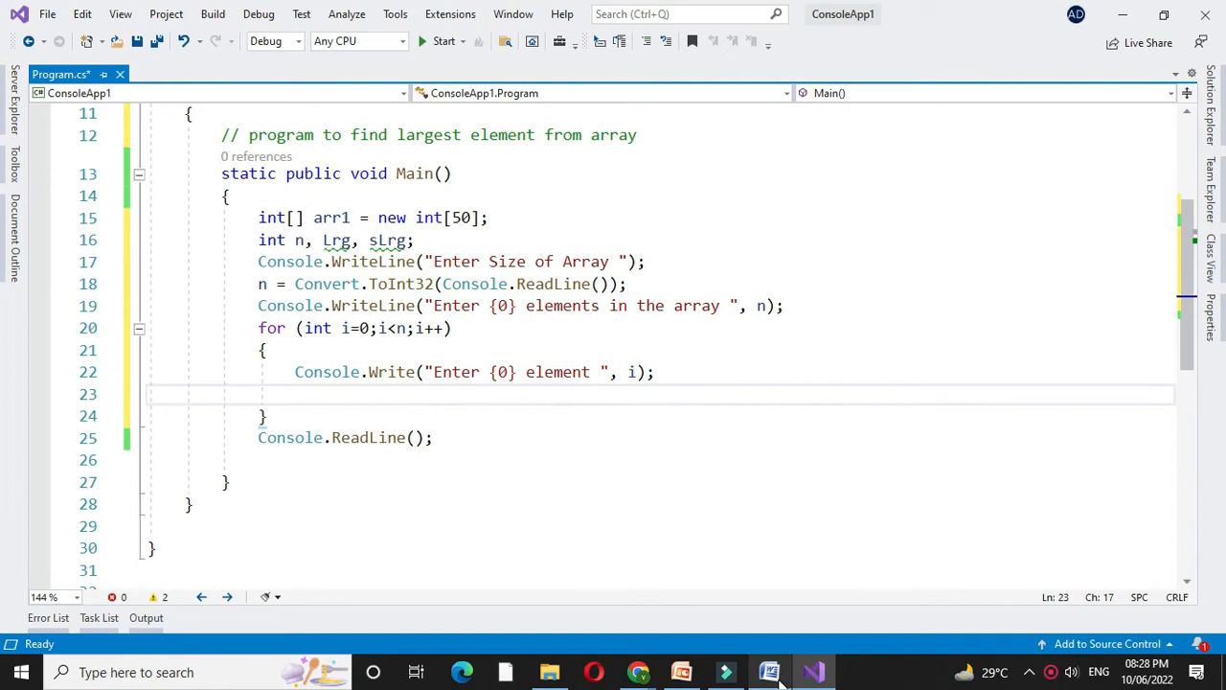
pyautogui.write('arr1[i]')
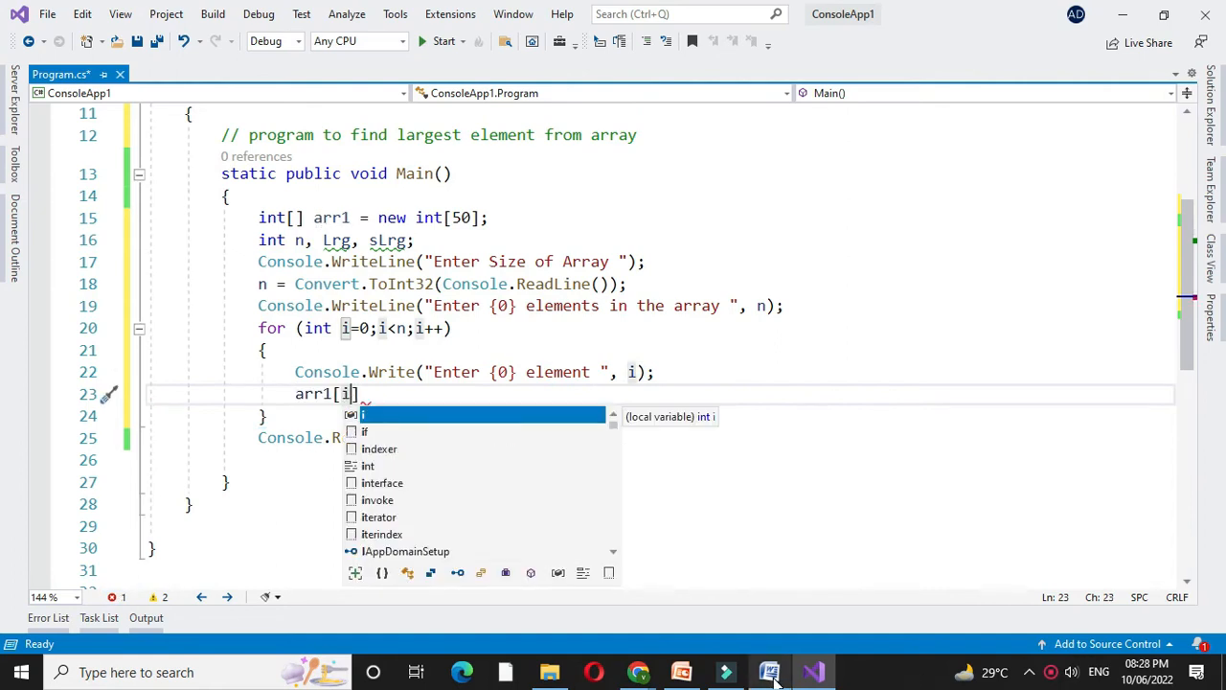
pyautogui.write('con')
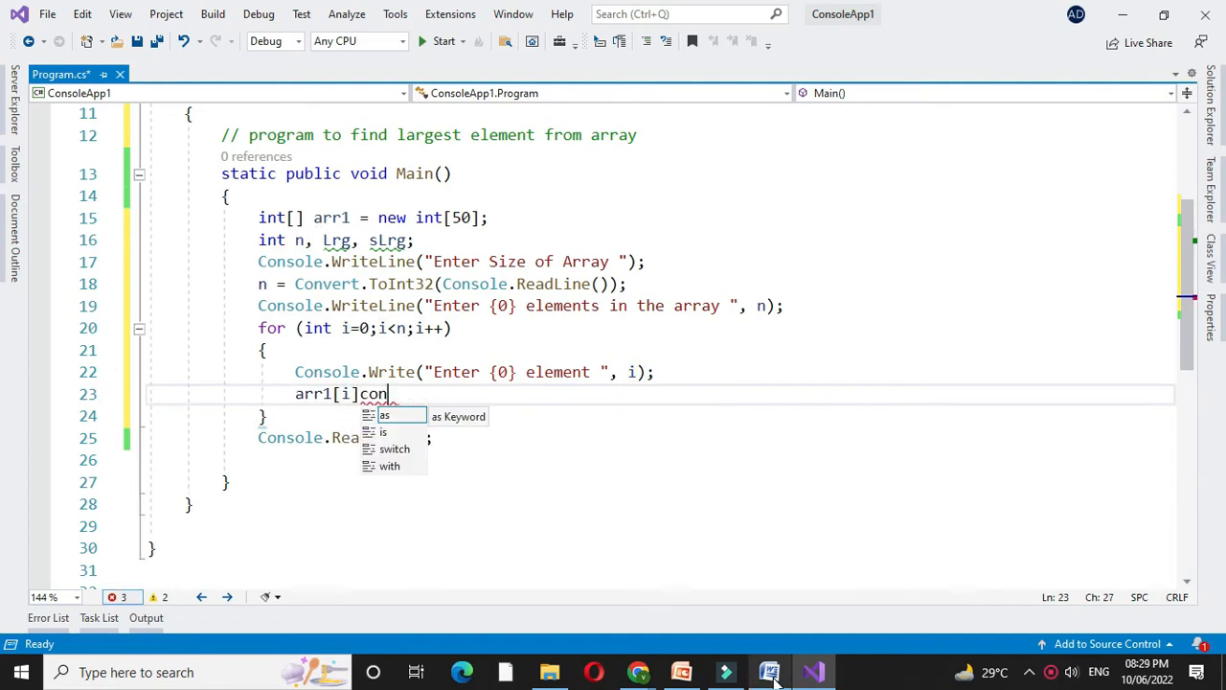
pyautogui.write('=convert.ToInt32')
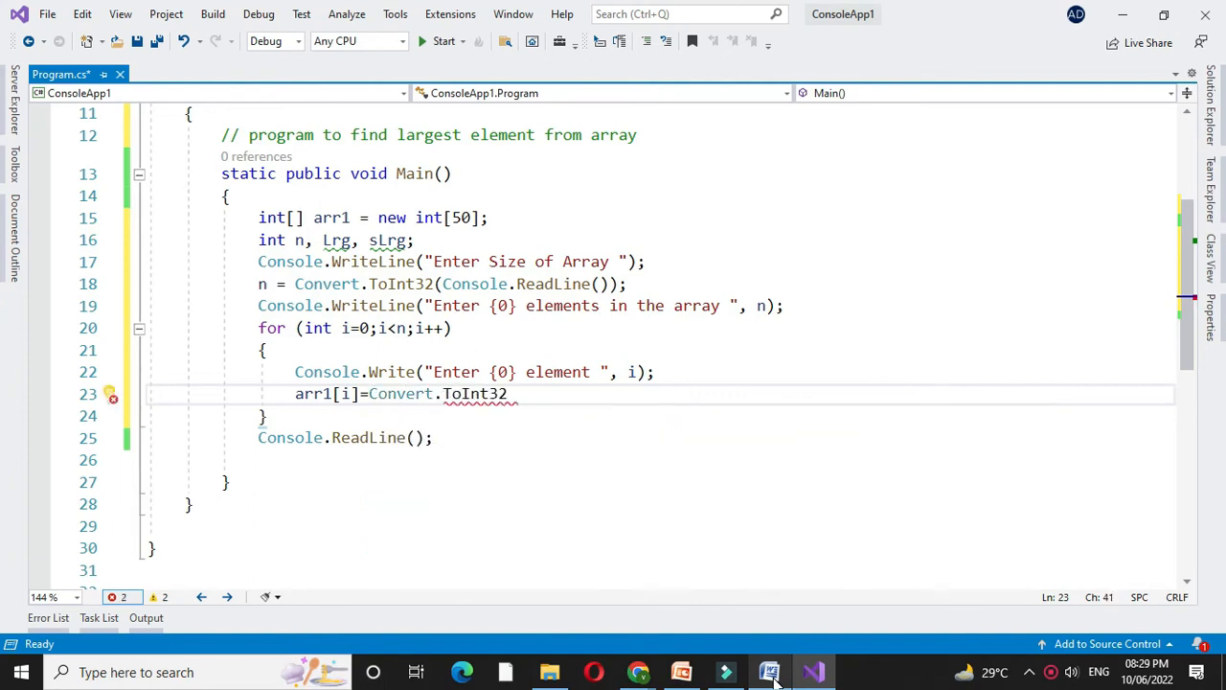
pyautogui.write('(Console.re')
pyautogui.write('sLrg = 0;')
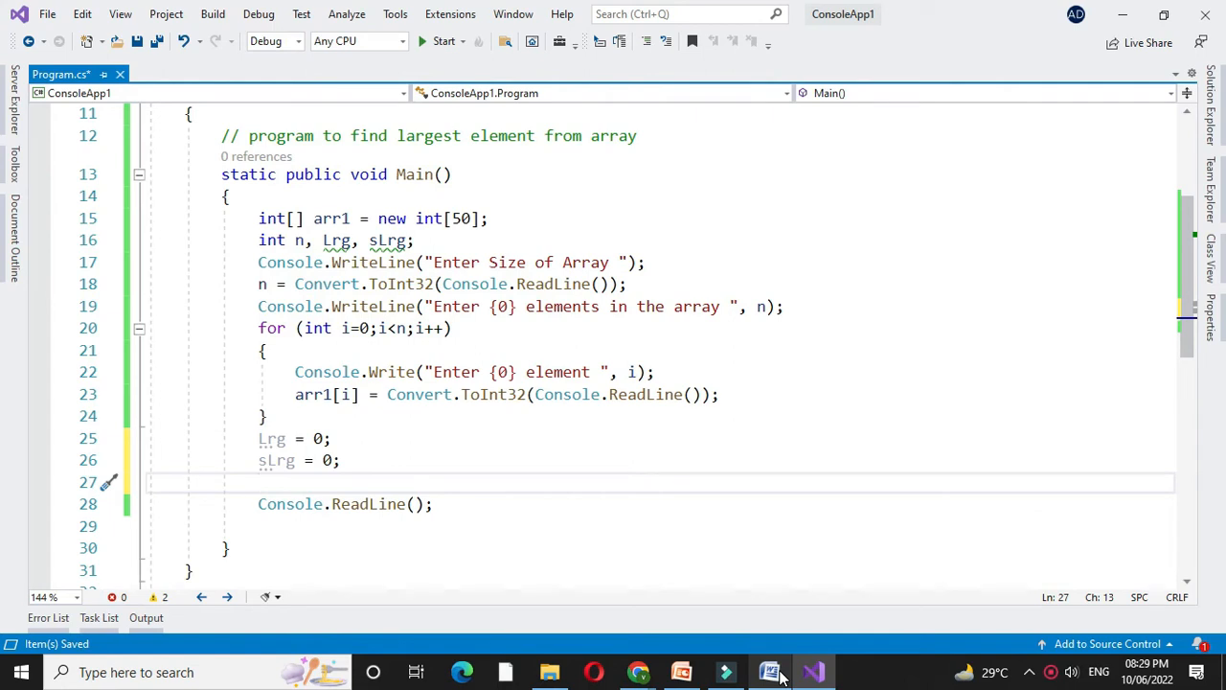
# Start a second for loop over the n elements with an if check inside
pyautogui.write('for')
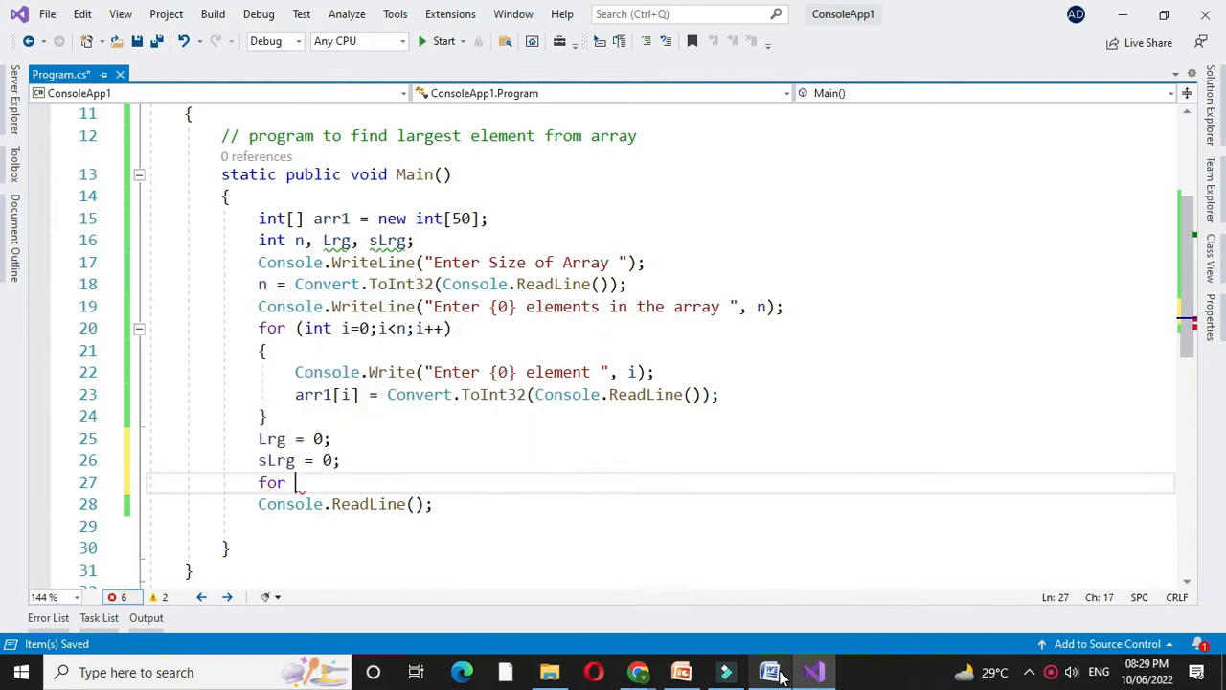
pyautogui.write('(int i=0;')
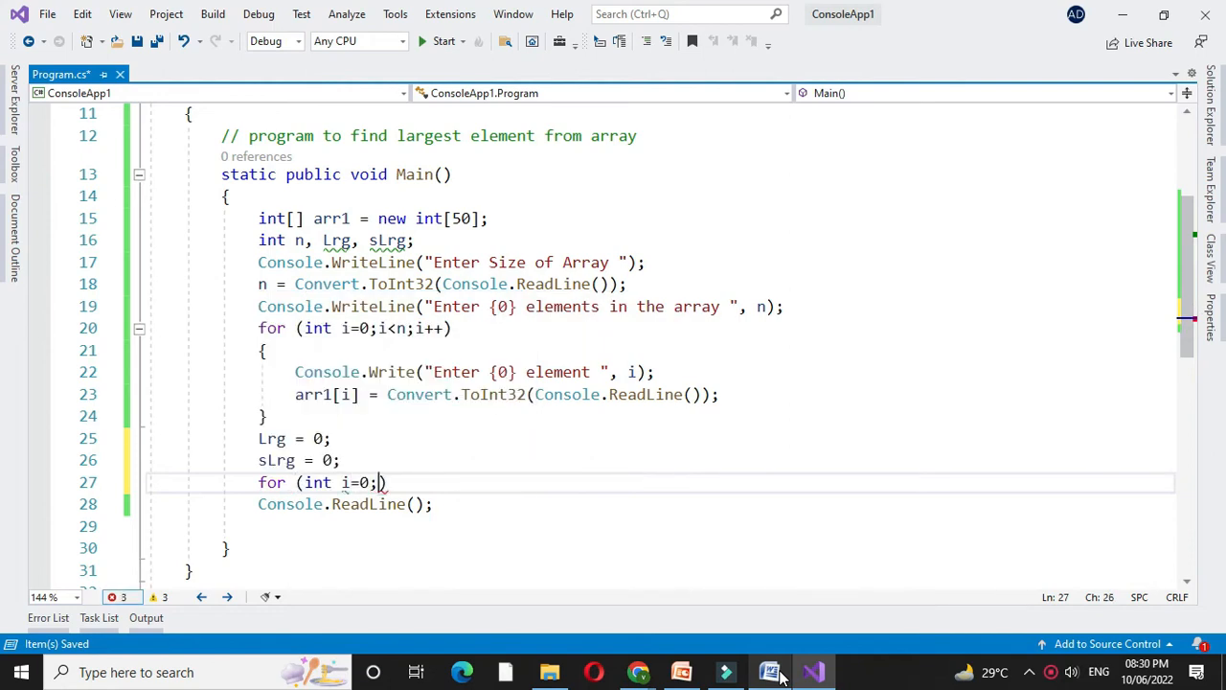
pyautogui.write('i<n;')
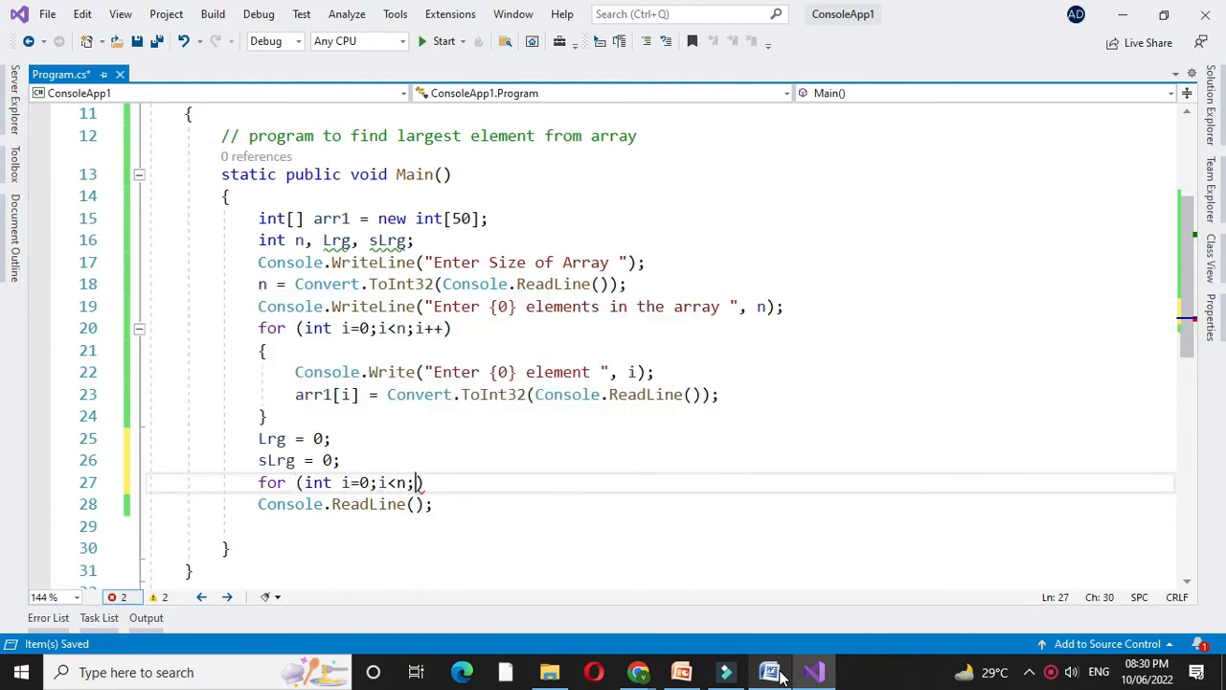
pyautogui.write('i++)')
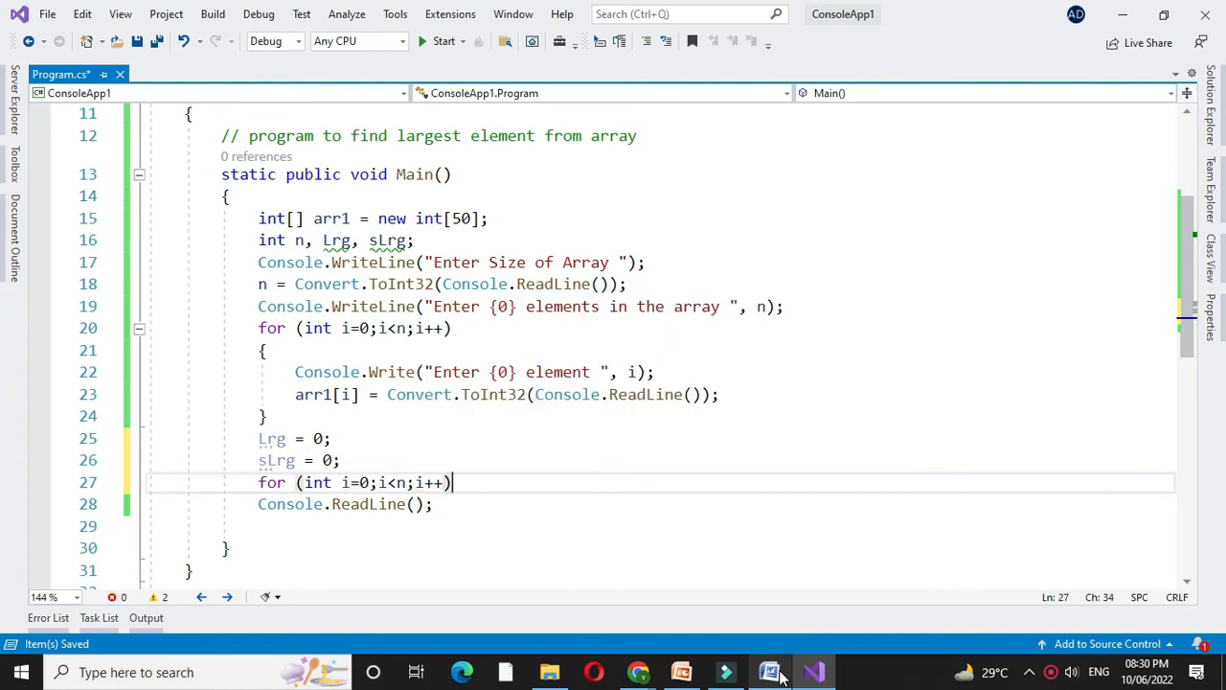
pyautogui.write('if (i==0')
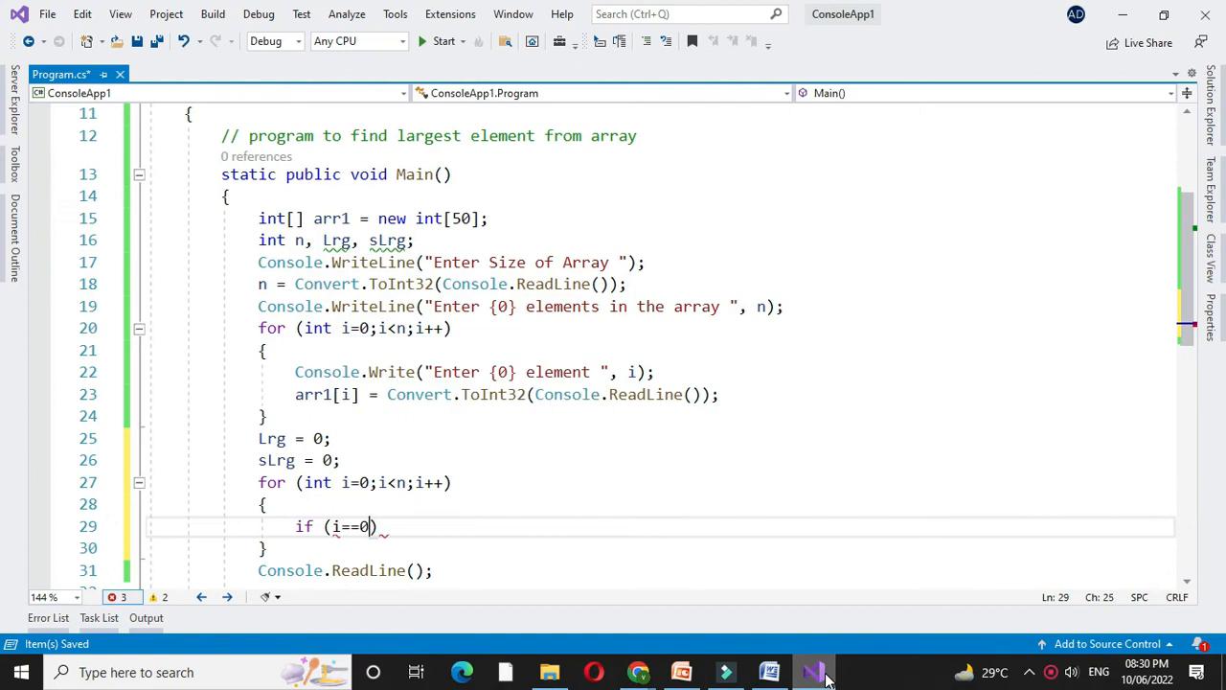
# Write the checks keeping Lrg=arr1[i] as largest and sLrg as second largest, with the else-if branch
pyautogui.press('Enter')
pyautogui.write('{')
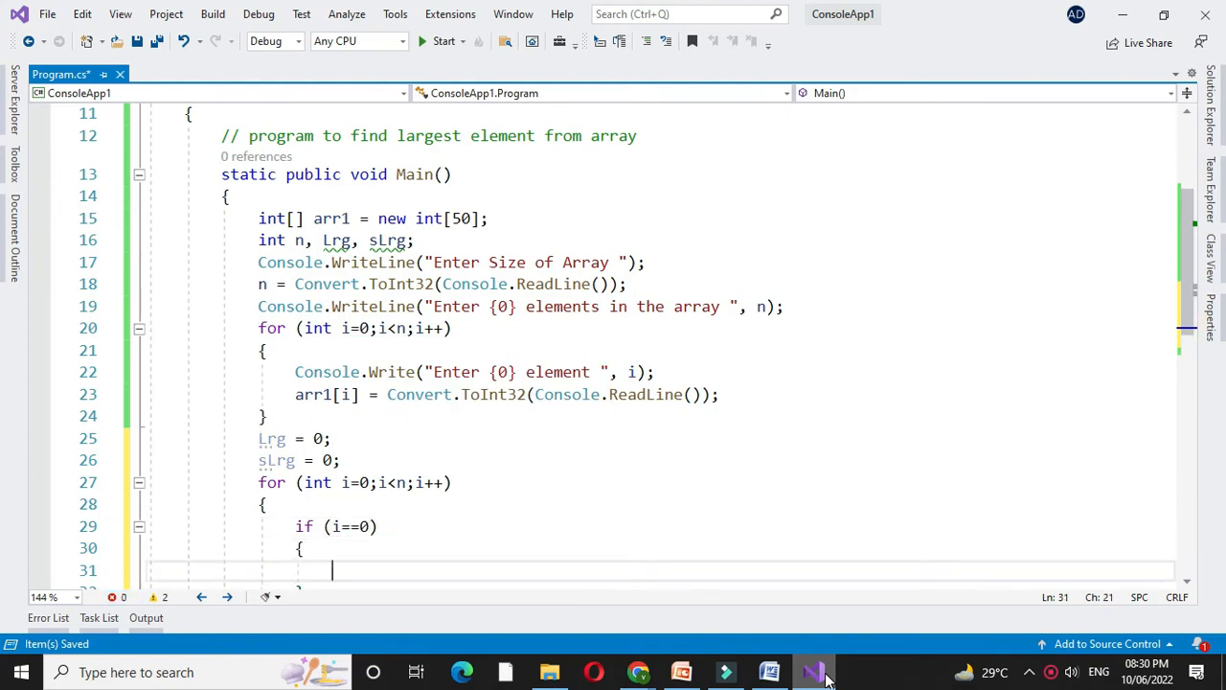
pyautogui.write('Lrg=ar')
pyautogui.write('if (arr1[i]>l')
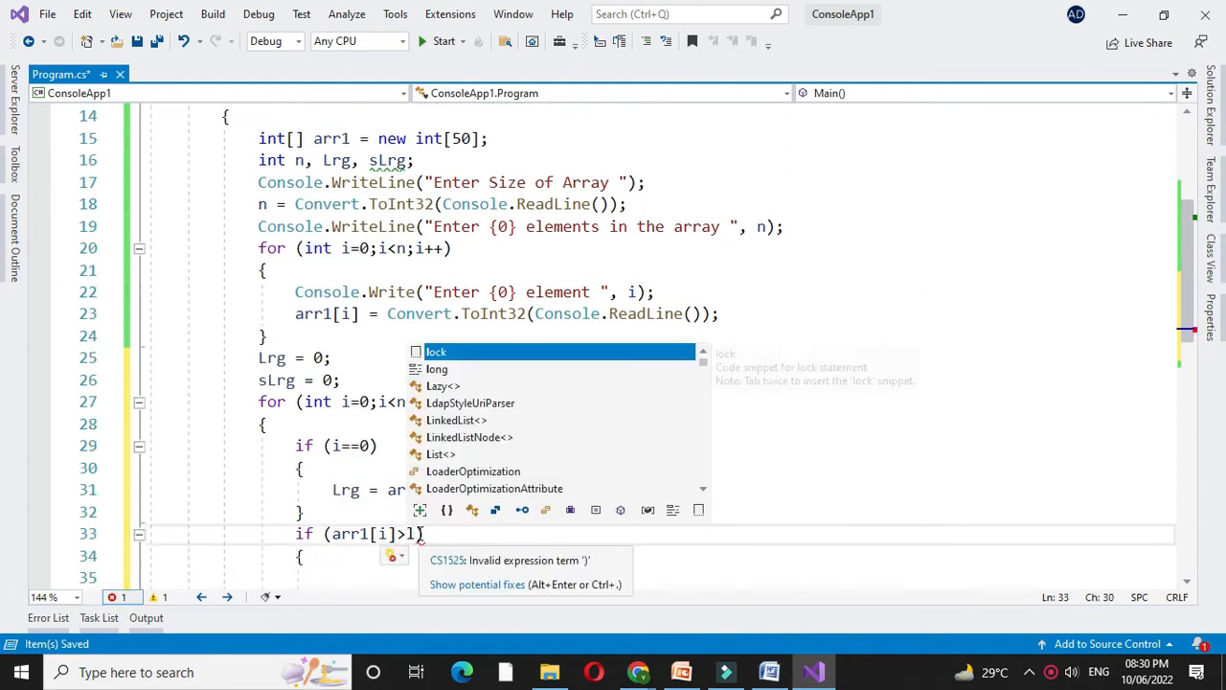
pyautogui.write('sl')
pyautogui.write('Lrg')
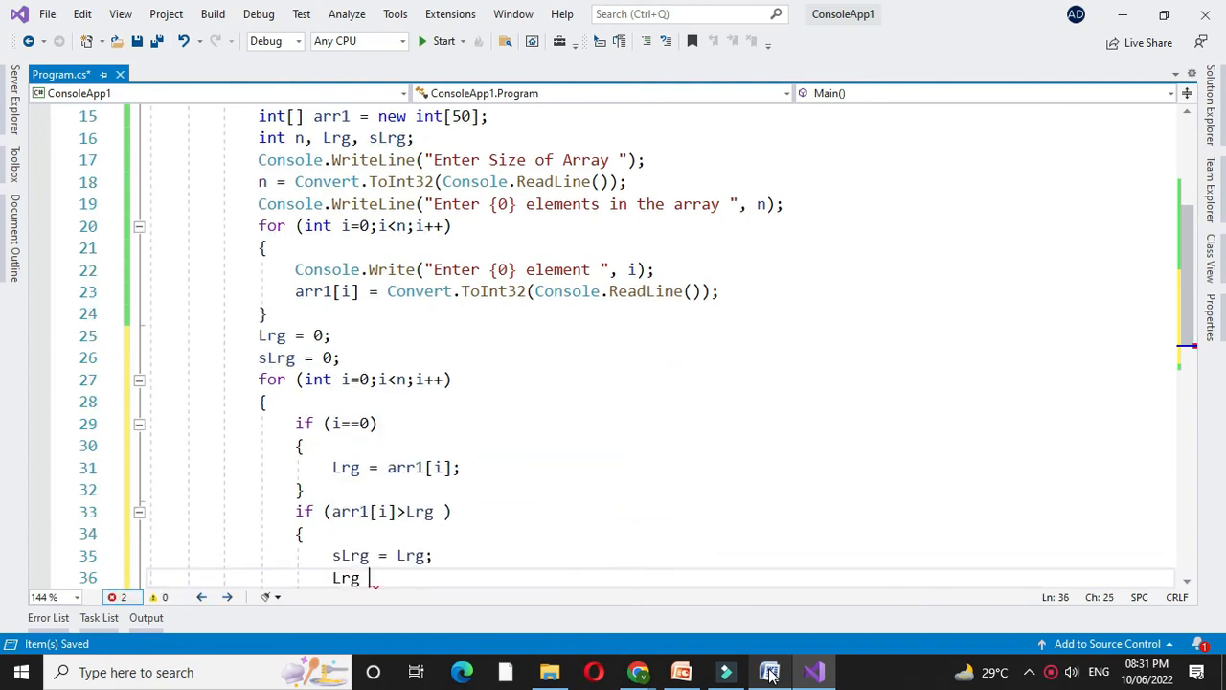
pyautogui.write('=arr')
pyautogui.write('else if')
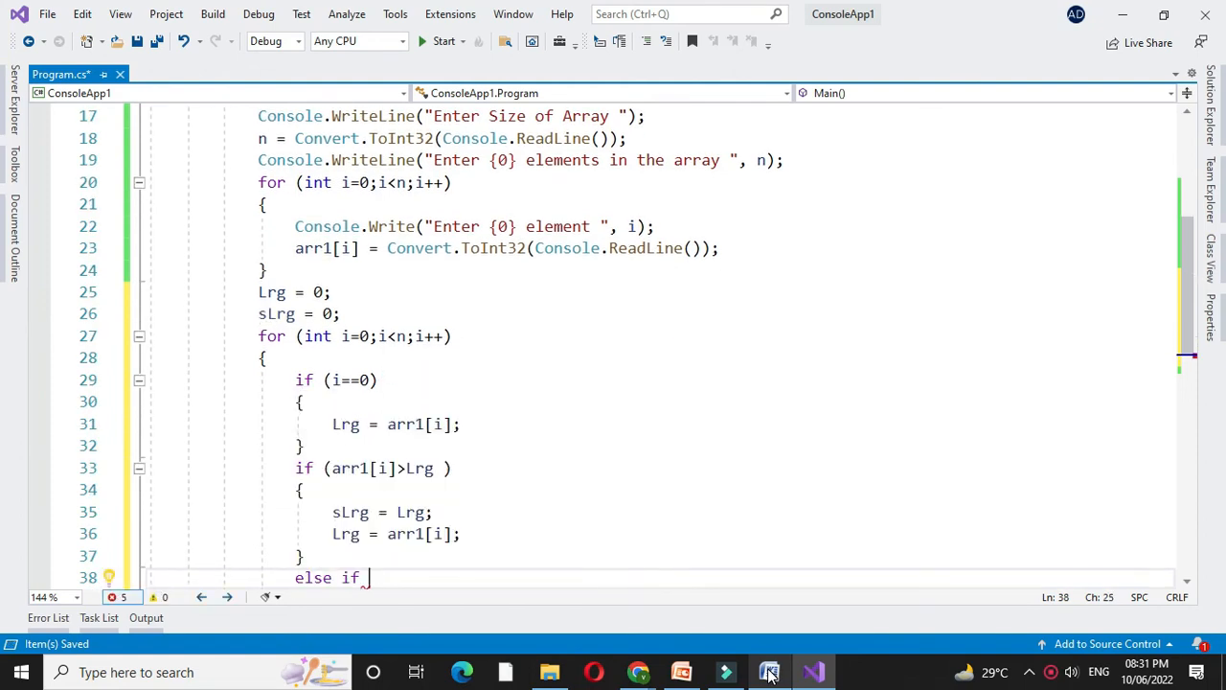
pyautogui.write('(arr1[i]')
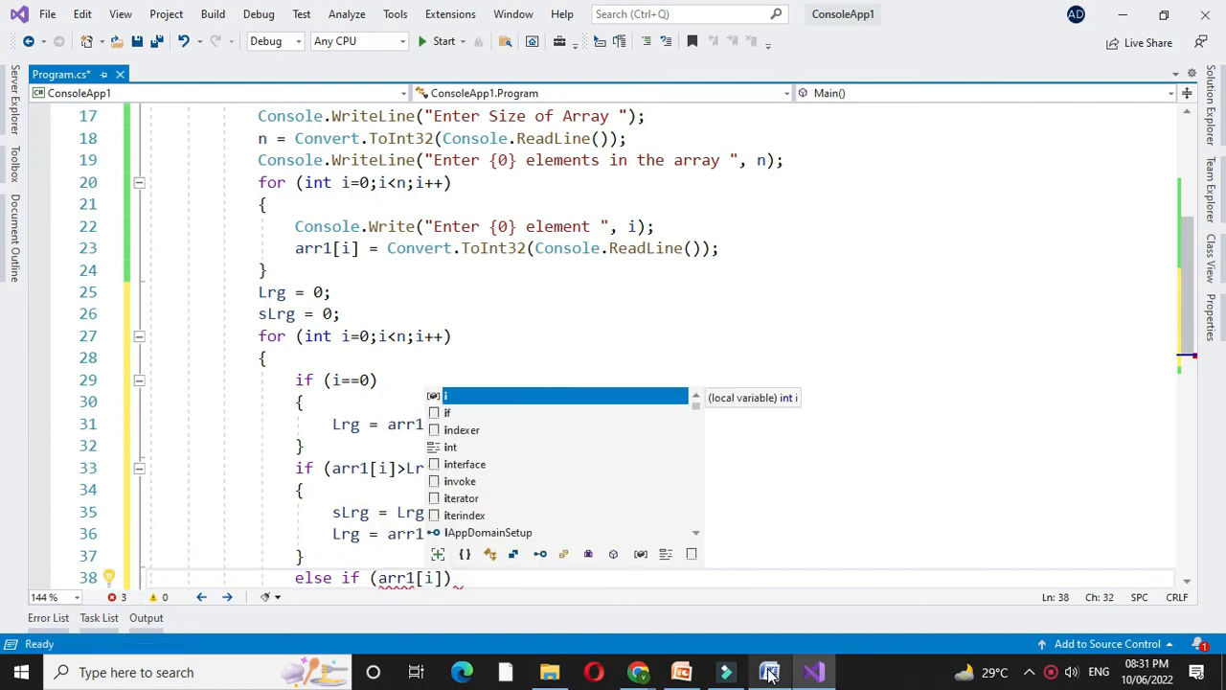
pyautogui.write('sl')
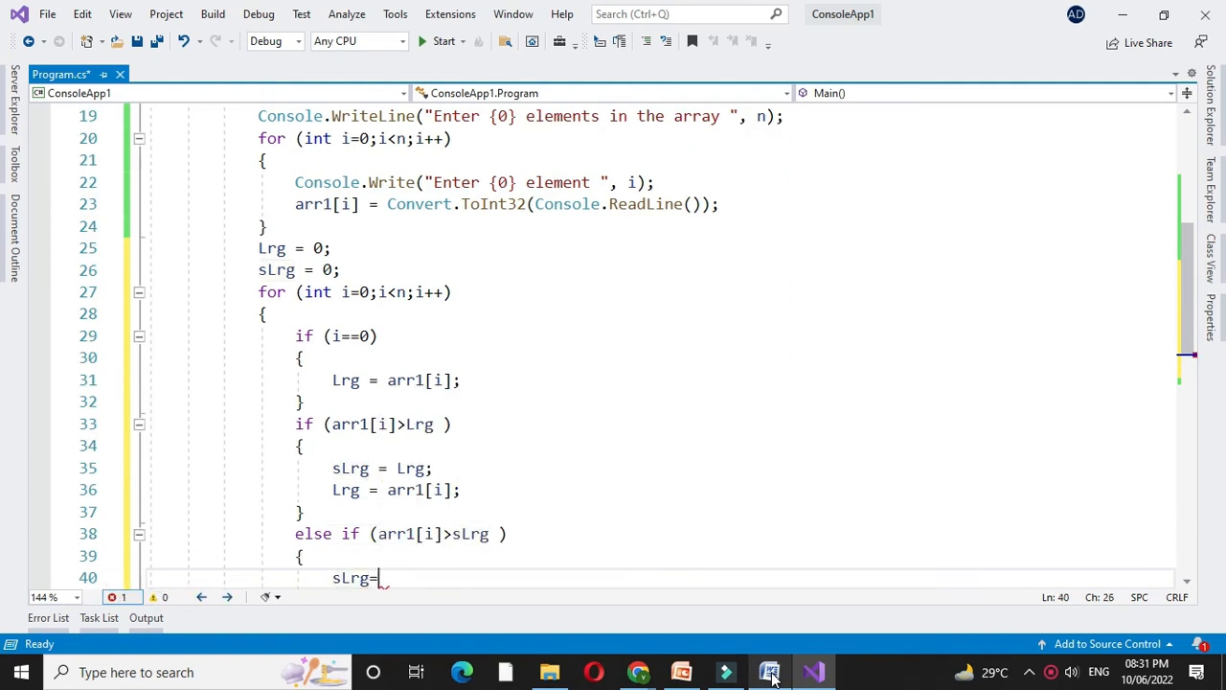
pyautogui.write('arr1[i];')
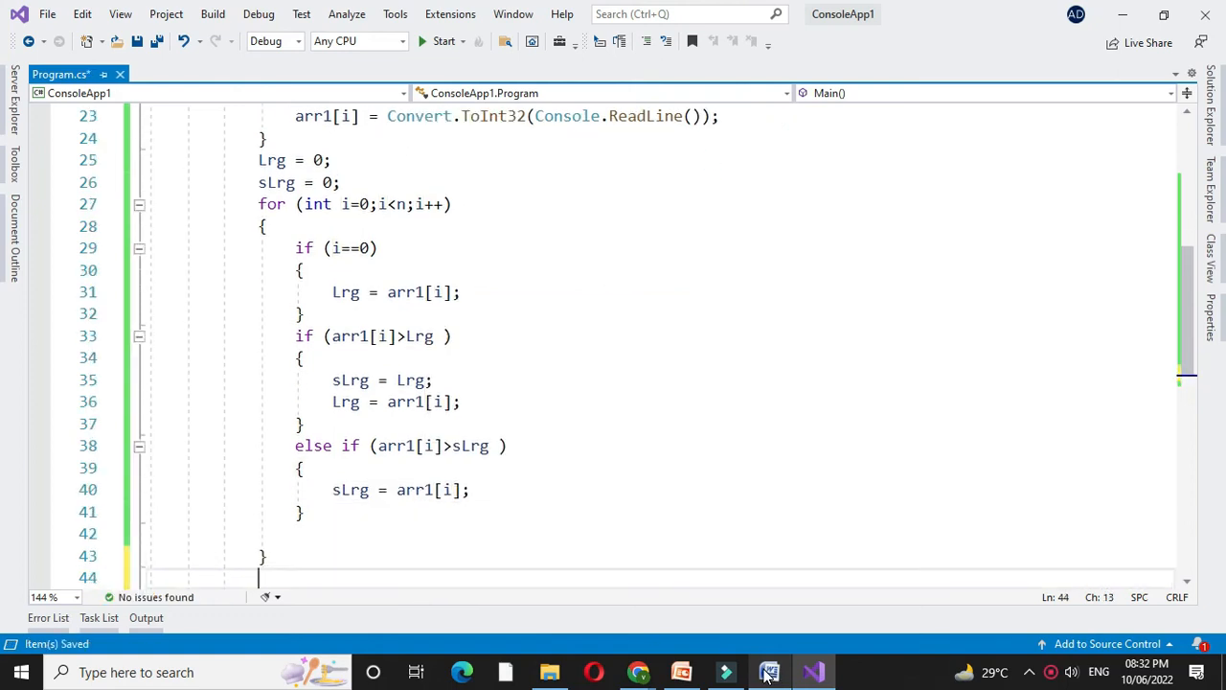
# Print 'Second Lrgest element from Array {0}' with sLrg, then add Console.ReadLine()
pyautogui.write('Console.w')
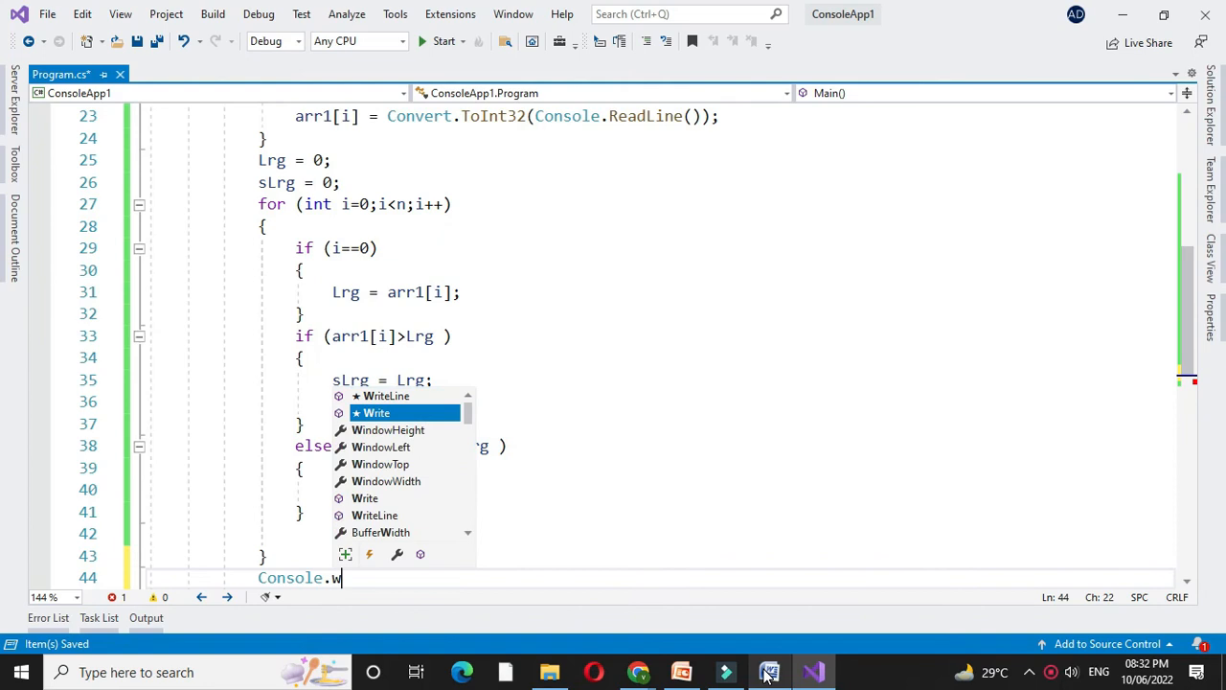
pyautogui.write('riteLine ("')
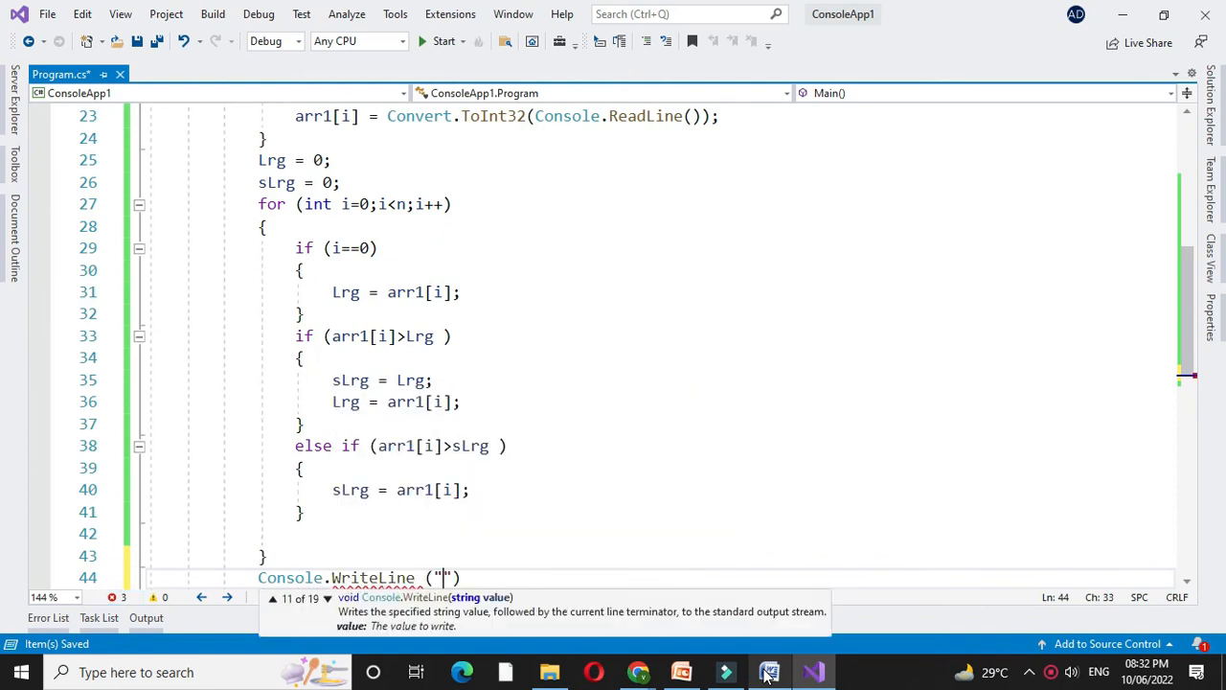
pyautogui.write('Second Lrgest element from')
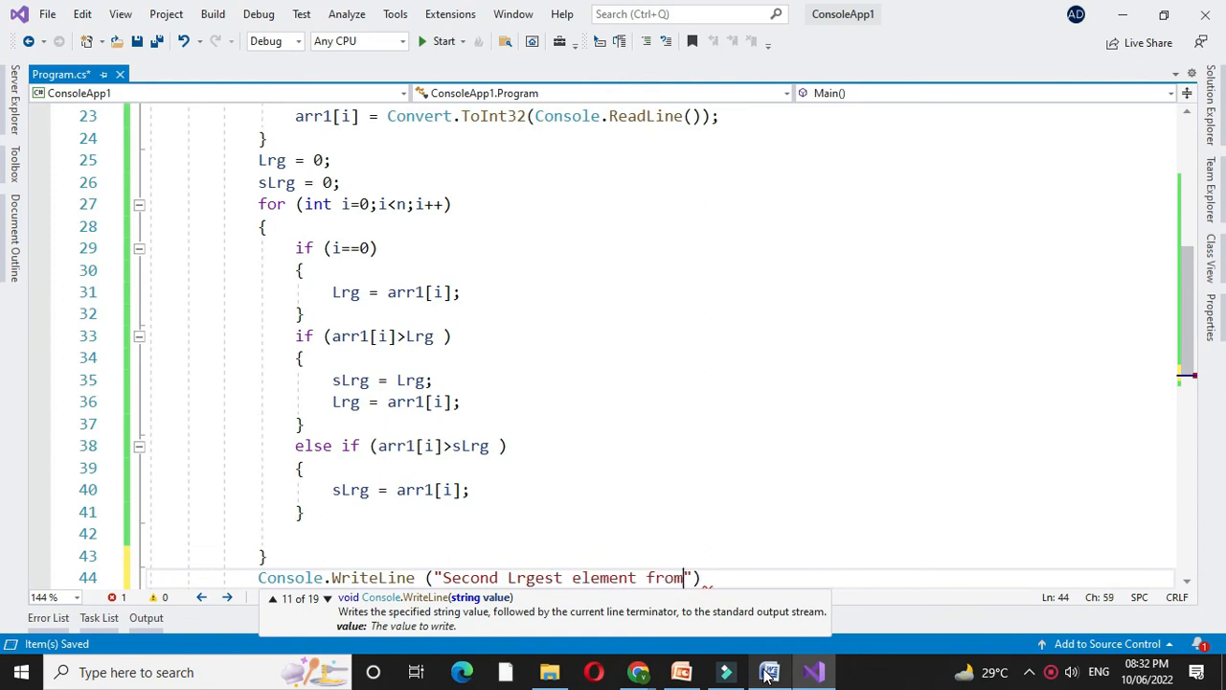
pyautogui.write('Array {0} ",')
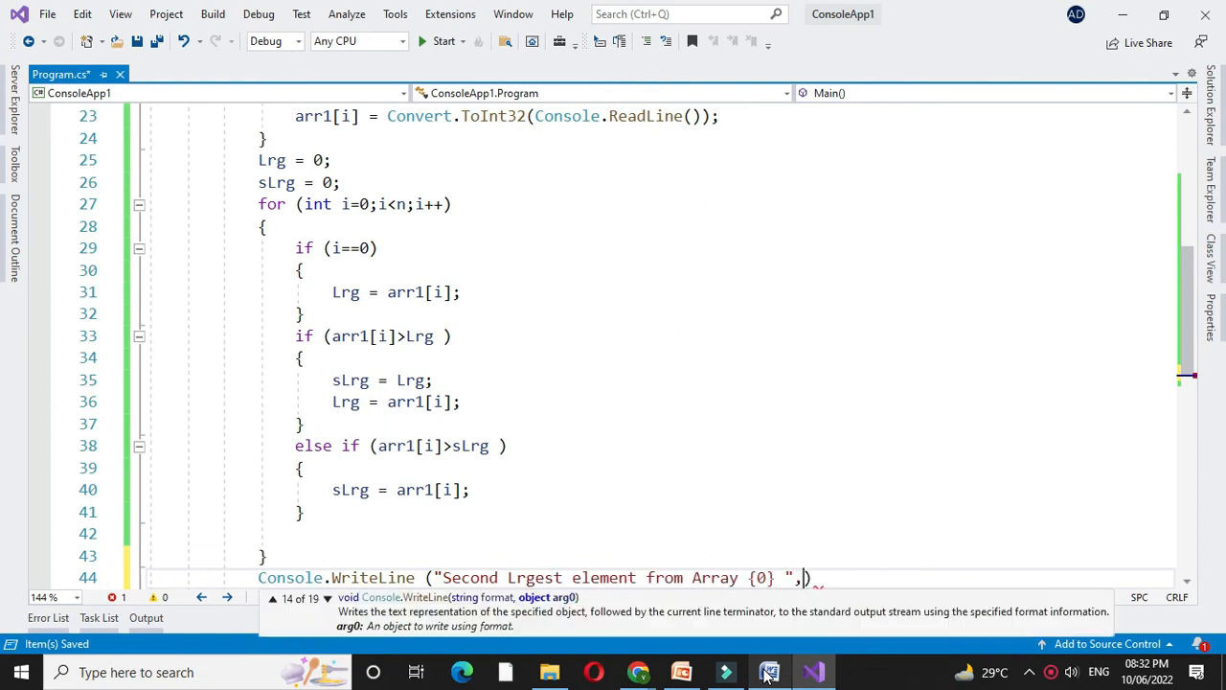
pyautogui.write('sLrg);')
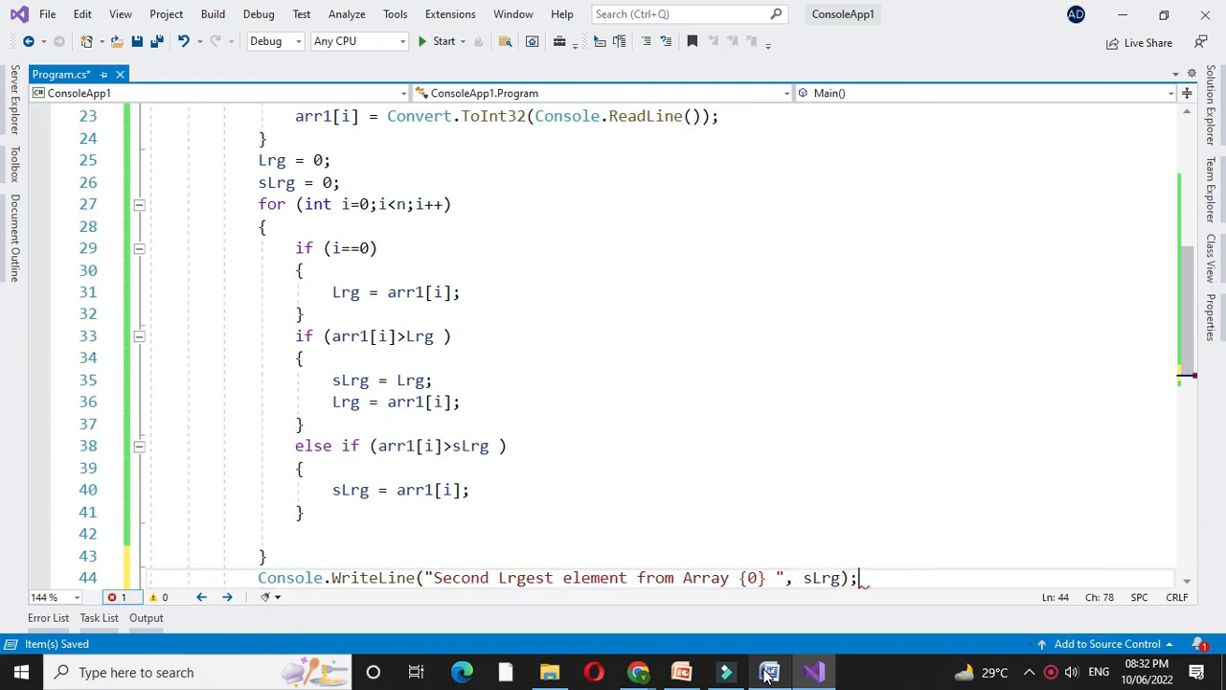
pyautogui.write('Console.ReadLine();')
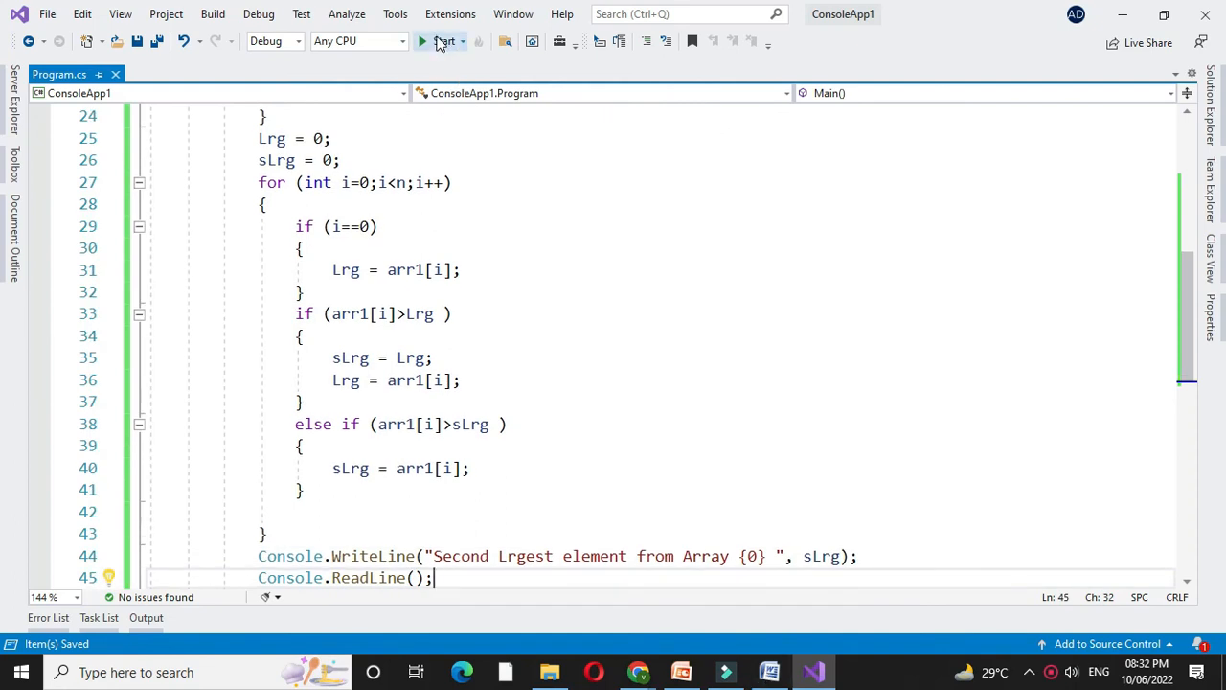
# Run the program and enter size 5 and first element 6 in the console
pyautogui.click(436, 42)
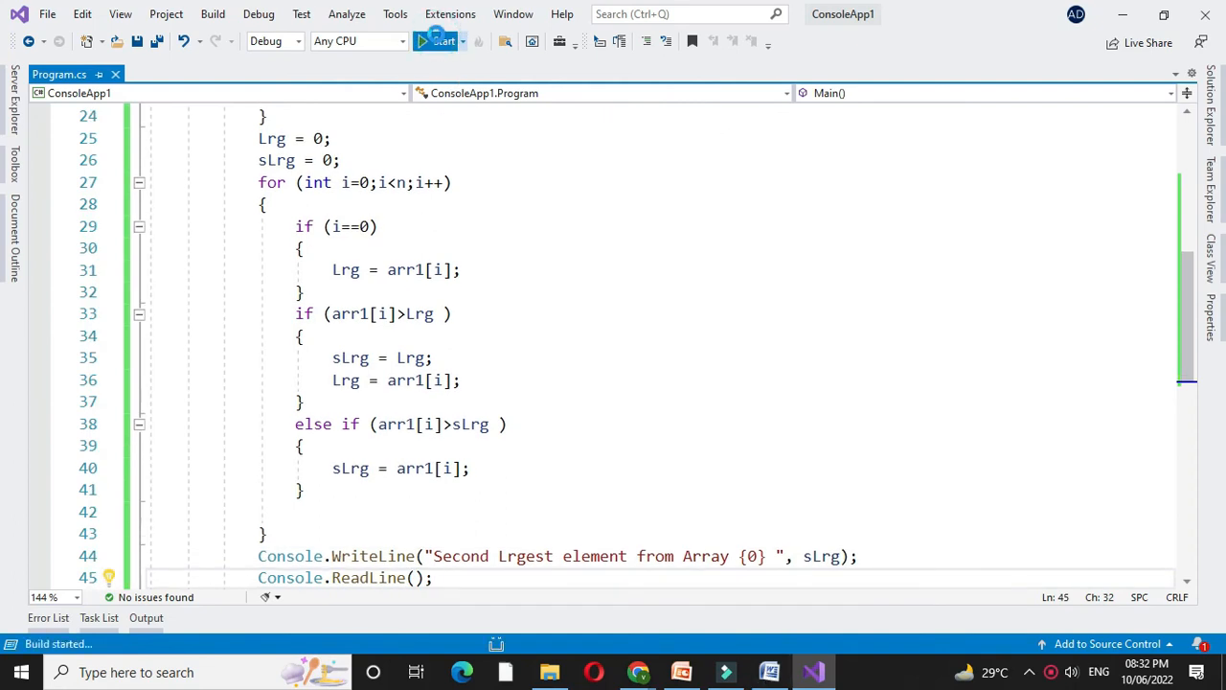
pyautogui.click(437, 40)
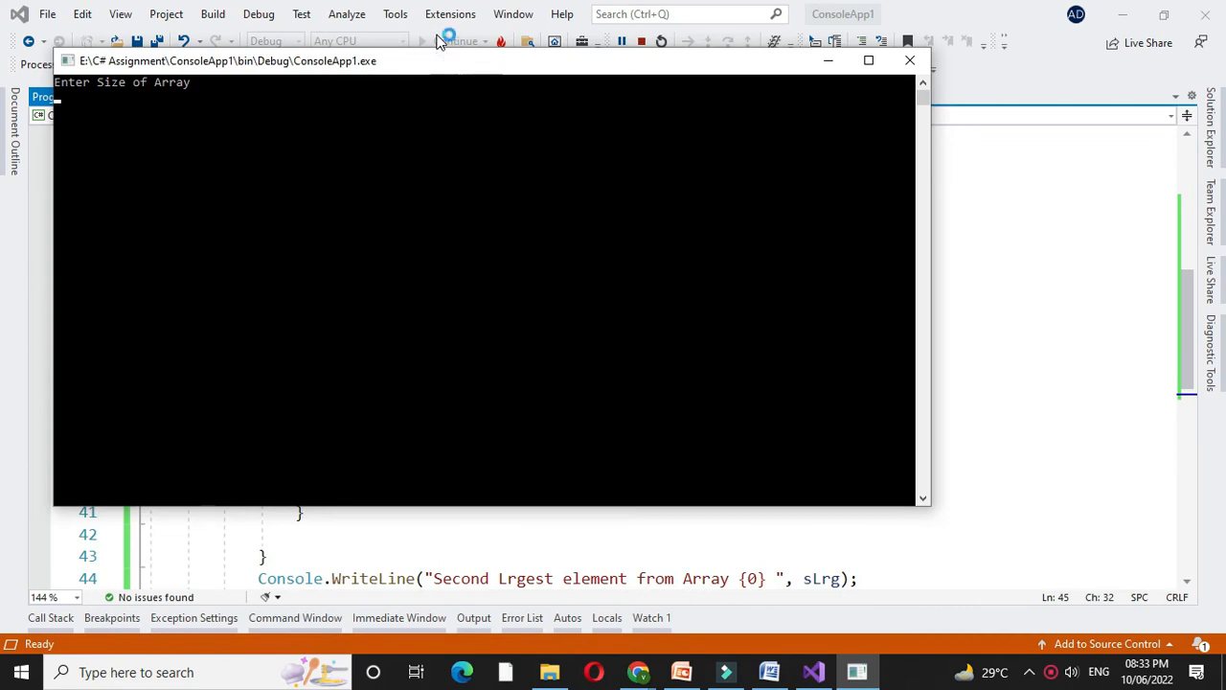
pyautogui.write('5')
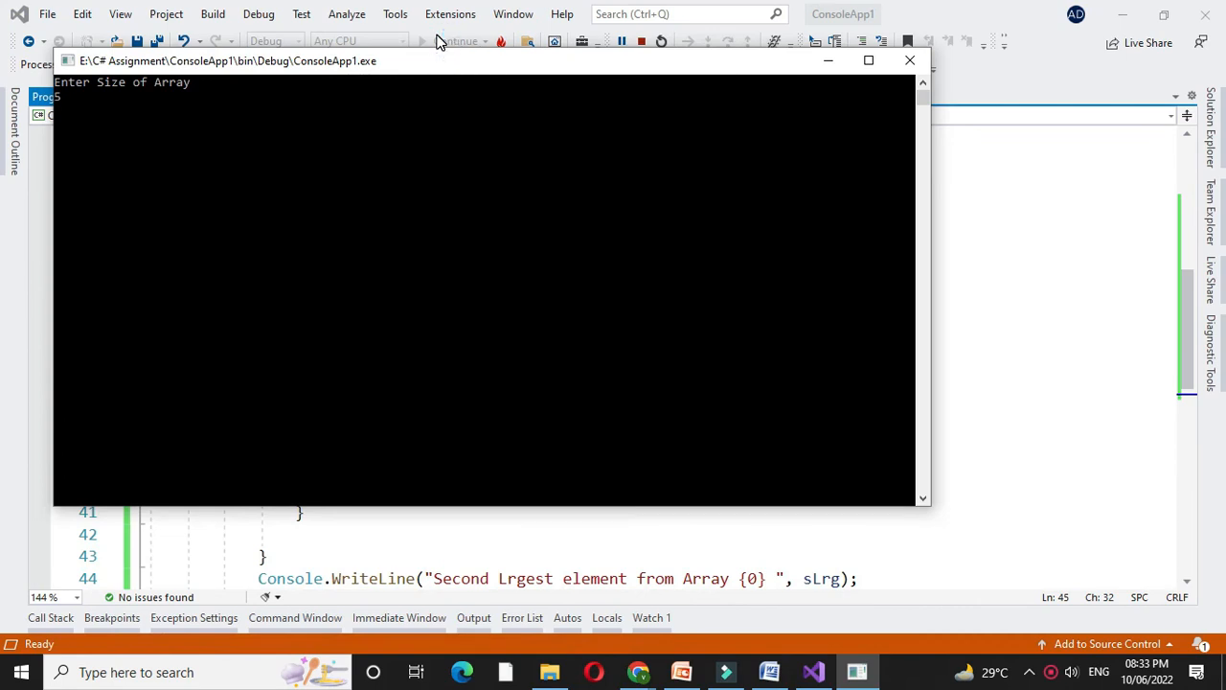
pyautogui.press('enter')
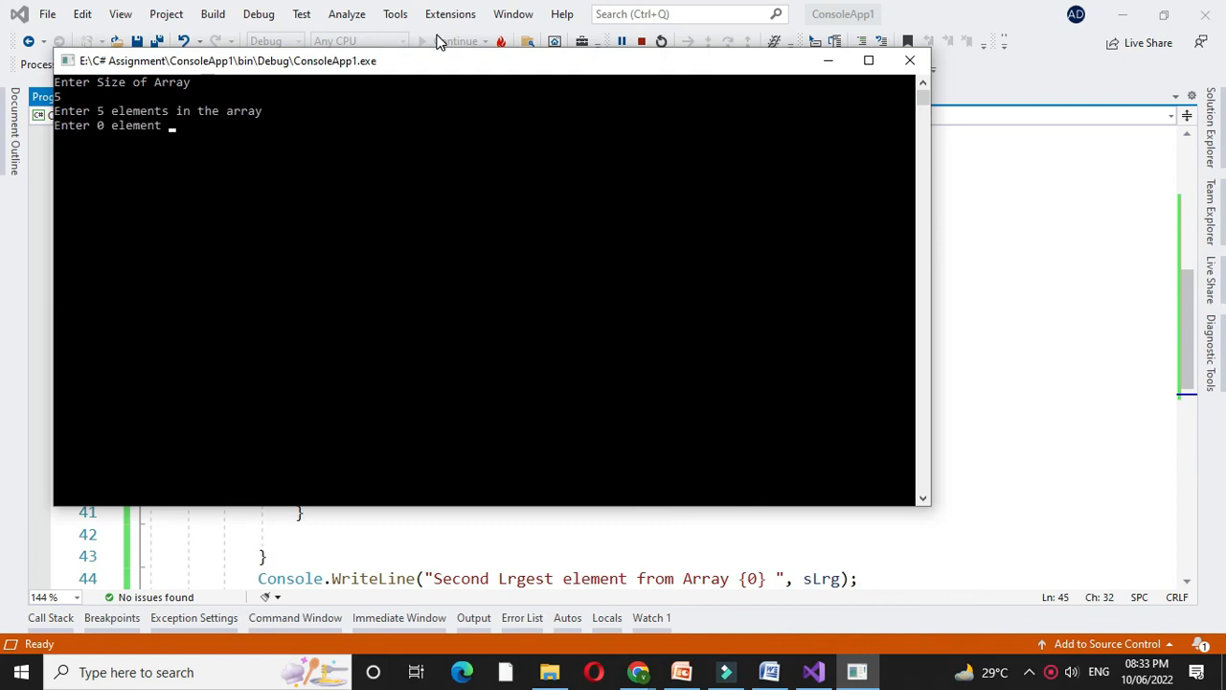
pyautogui.write('6')
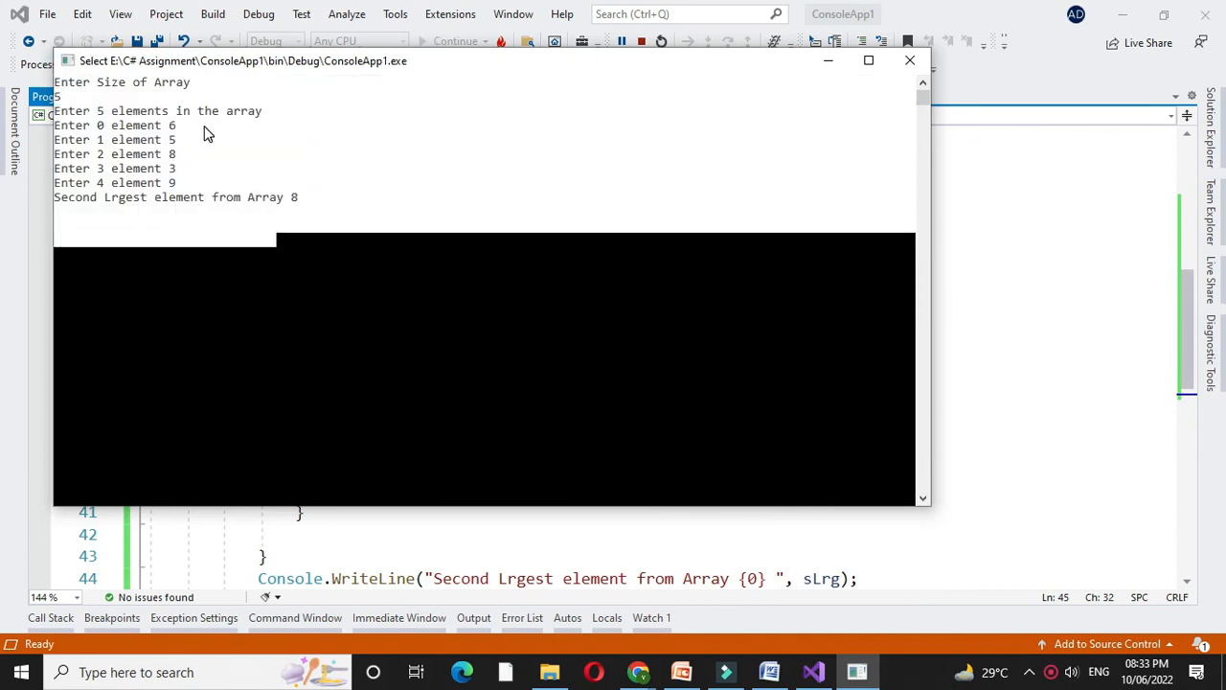
pyautogui.moveTo(182, 182)
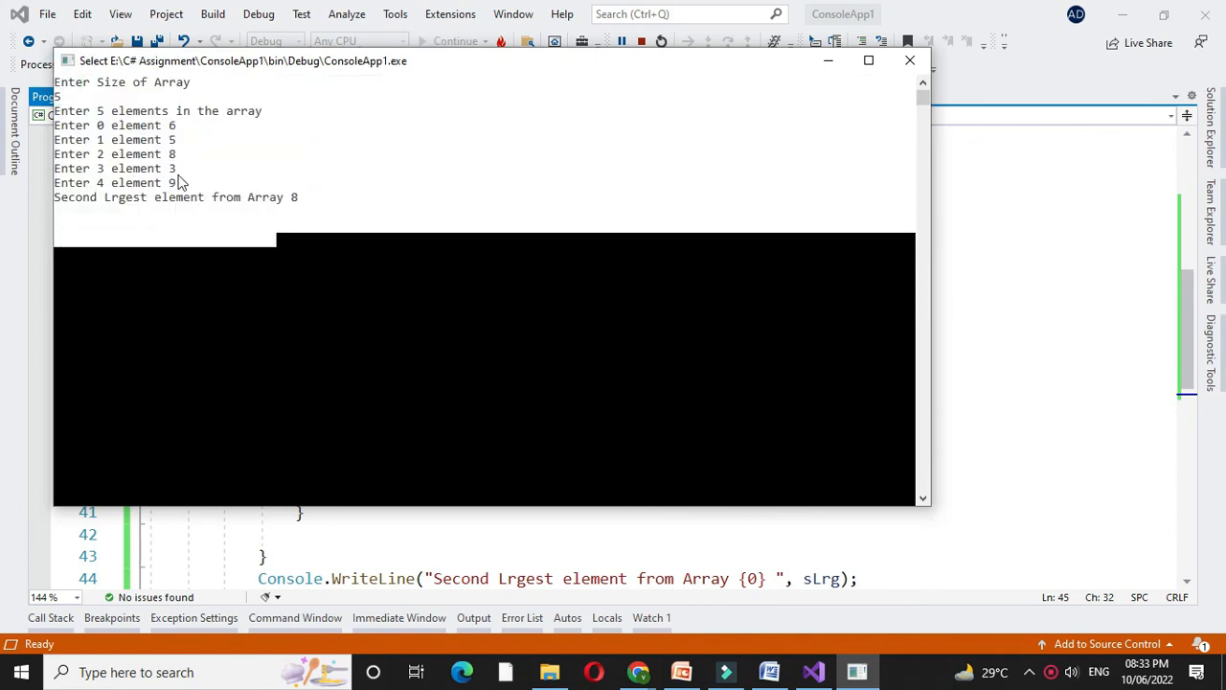